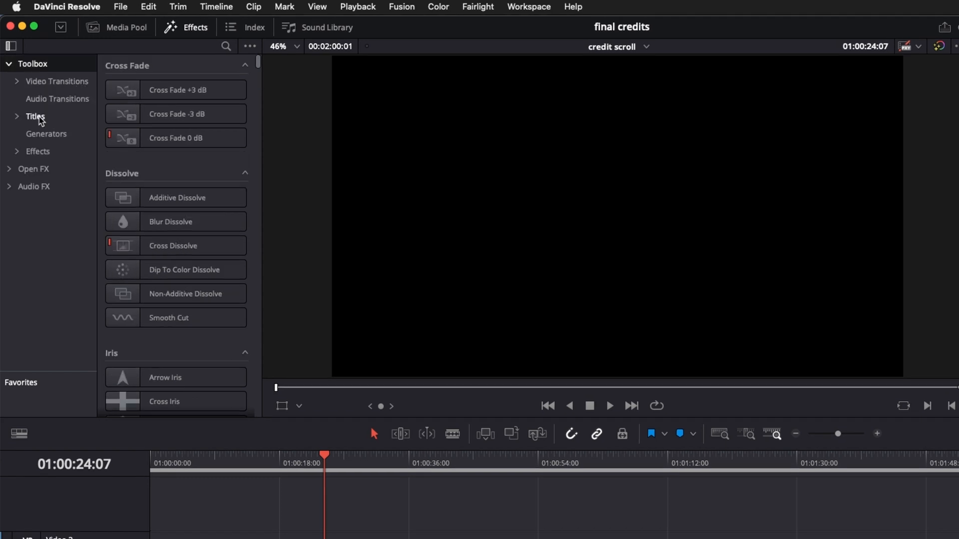
Step: Add the Scroll title from Effects > Titles onto Video 1 and preview it
{"action": "left_click", "coordinate": [35, 117]}
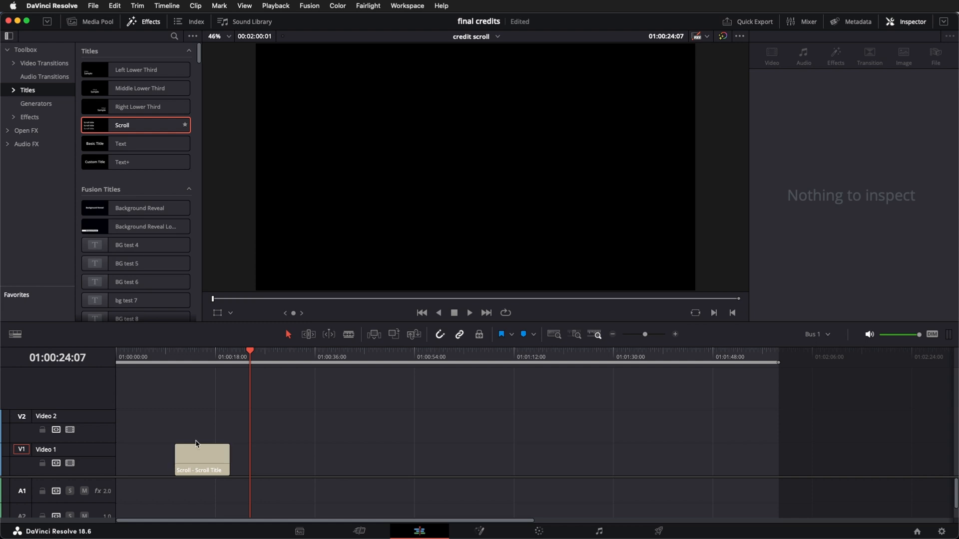
{"action": "left_click", "coordinate": [202, 458]}
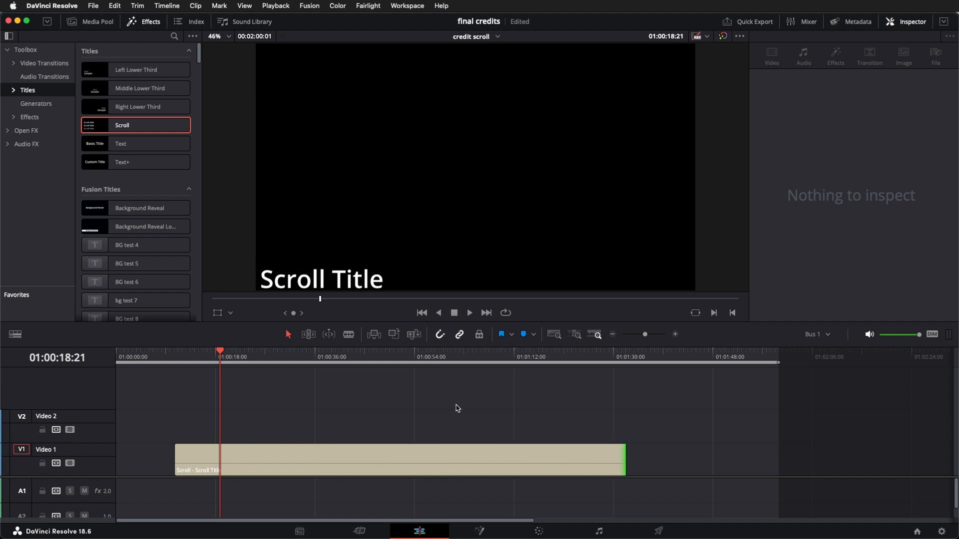
{"action": "left_click", "coordinate": [469, 313]}
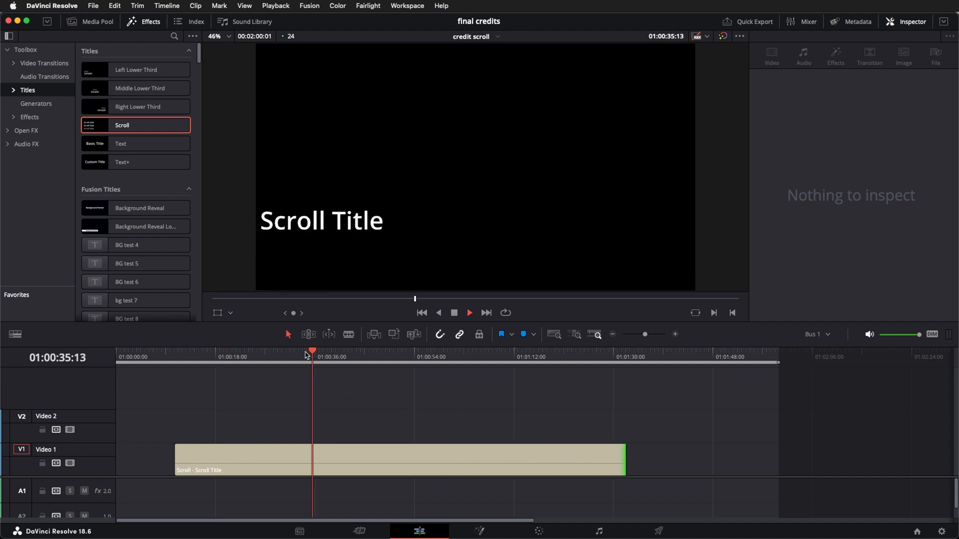
Step: Trim the Scroll title clip's end so it runs about twenty seconds
{"action": "left_click_drag", "start_coordinate": [626, 458], "coordinate": [573, 458]}
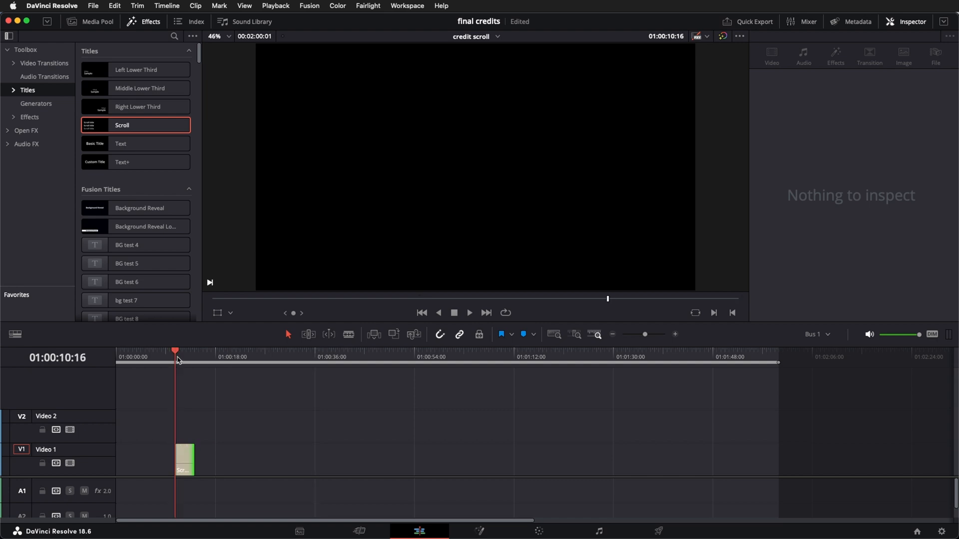
{"action": "left_click", "coordinate": [468, 313]}
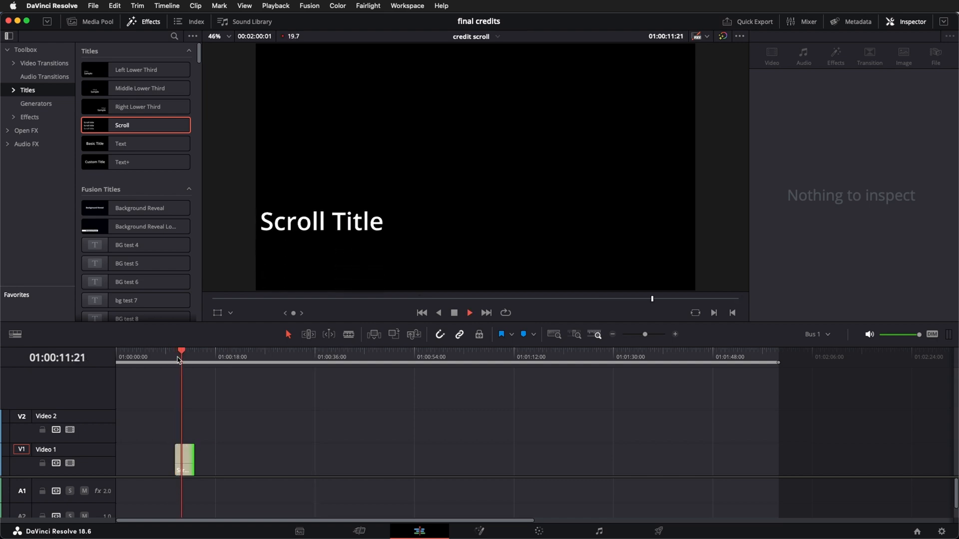
{"action": "left_click_drag", "start_coordinate": [190, 459], "coordinate": [227, 458]}
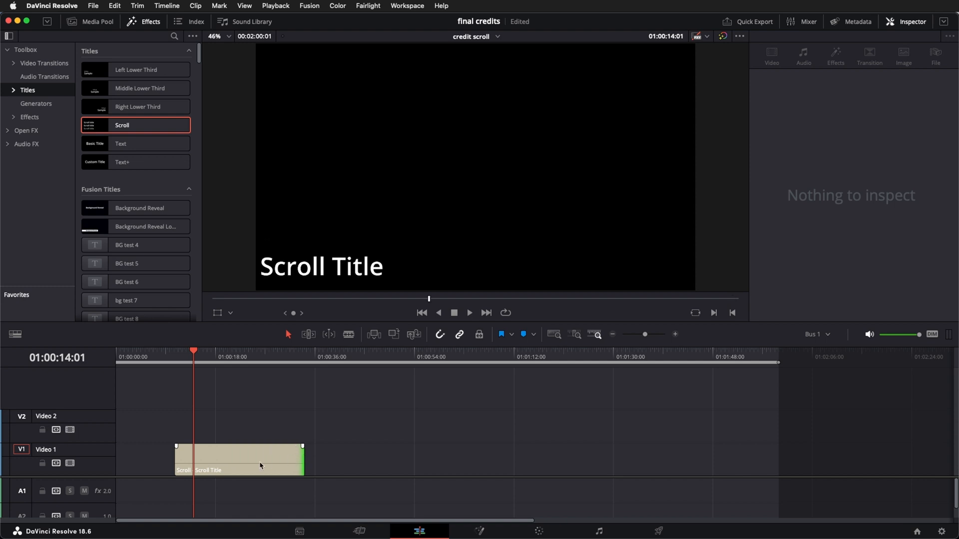
Step: Centre and re-anchor the title, set its text to Job Title 1–3 and size 24
{"action": "left_click", "coordinate": [239, 459]}
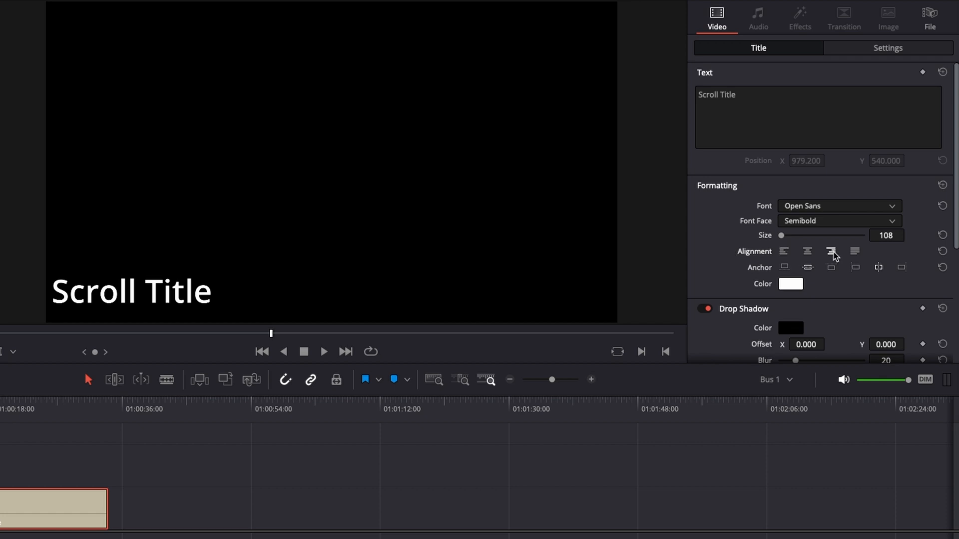
{"action": "left_click", "coordinate": [831, 251]}
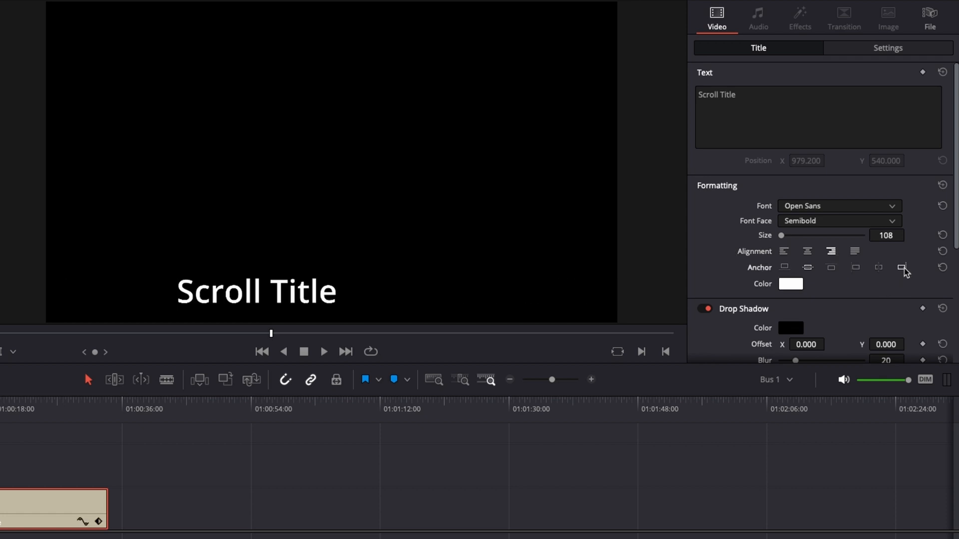
{"action": "left_click", "coordinate": [901, 267]}
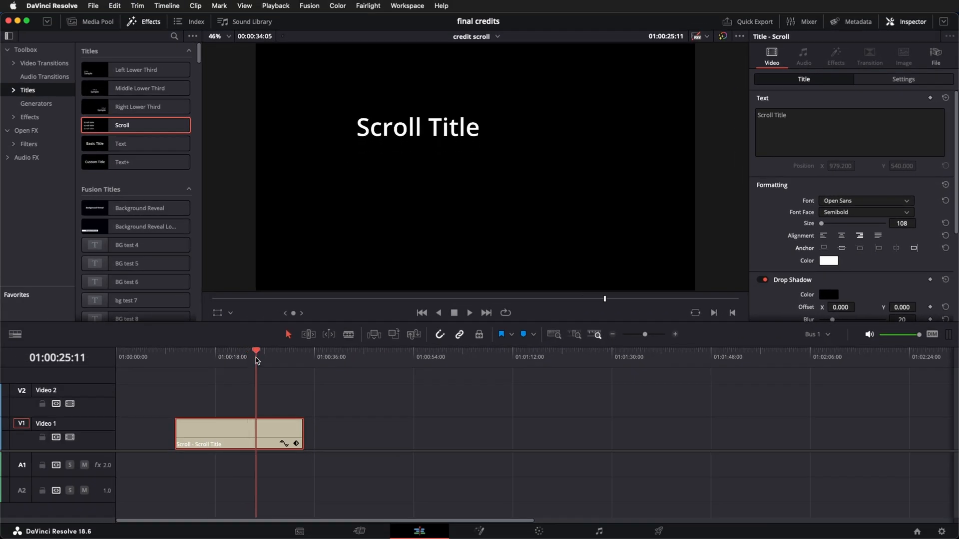
{"action": "type", "text": "Job"}
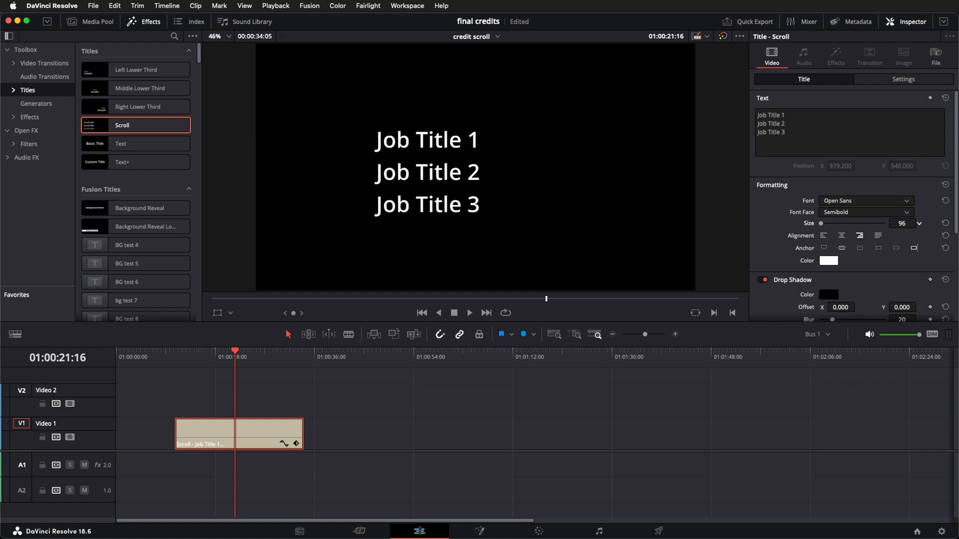
{"action": "type", "text": "24"}
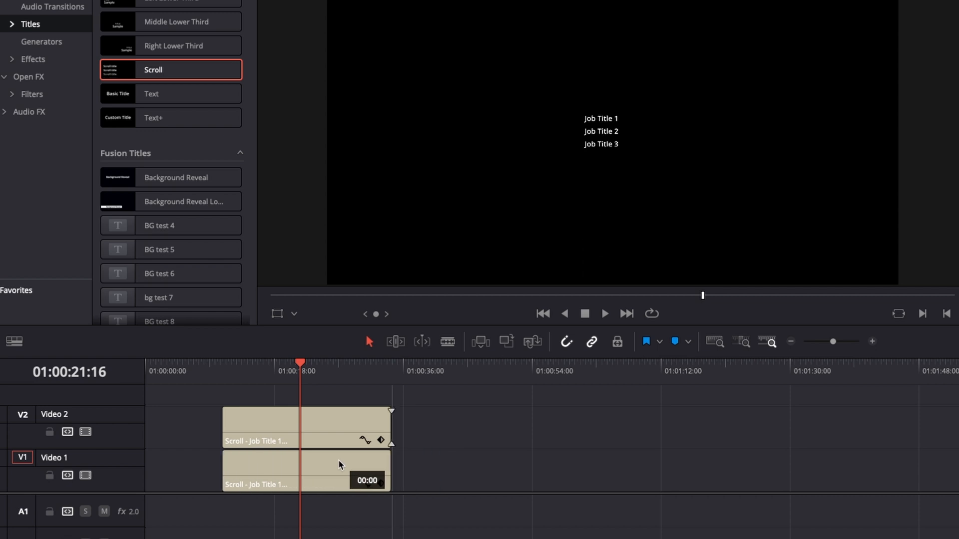
Step: Anchor the copied title beside the job titles and set its text to NAME 1–3
{"action": "left_click", "coordinate": [304, 469]}
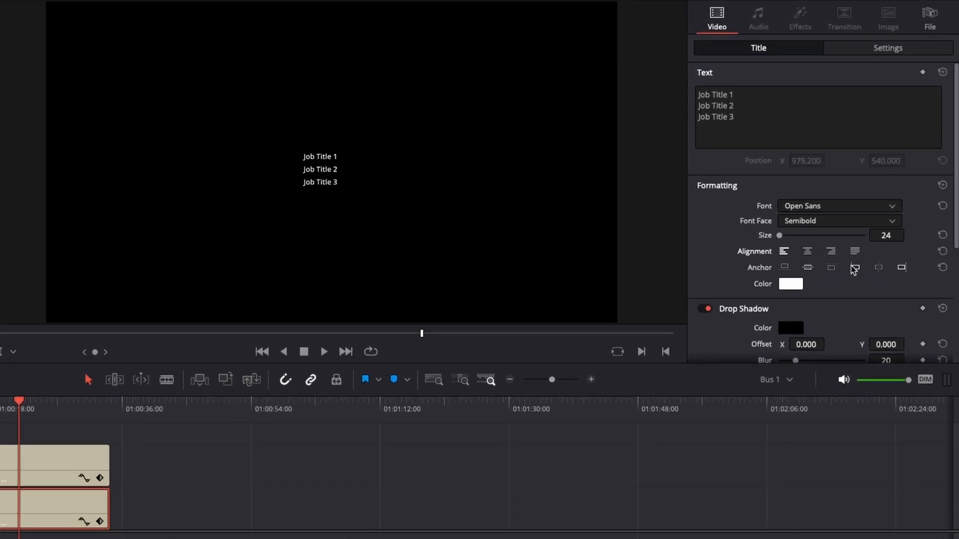
{"action": "left_click", "coordinate": [854, 268]}
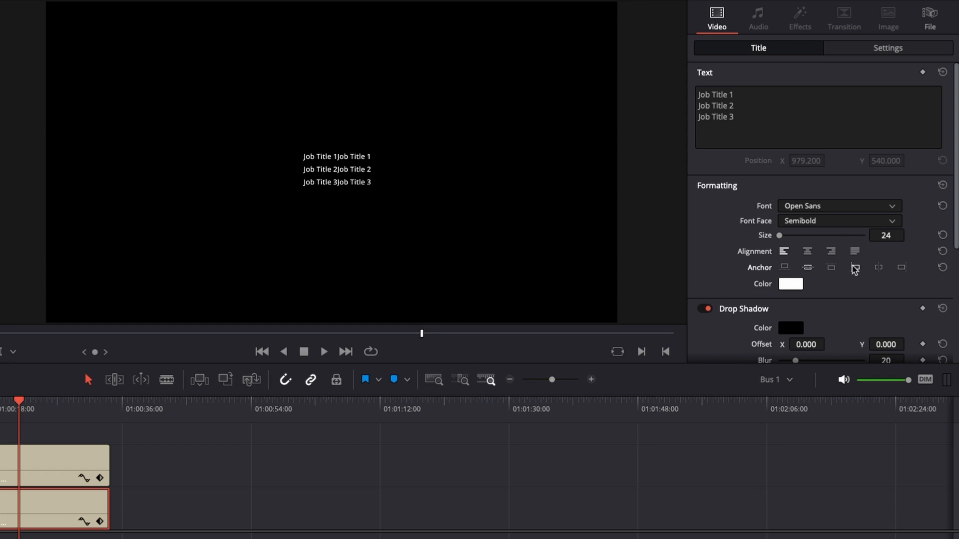
{"action": "type", "text": "NAME 1"}
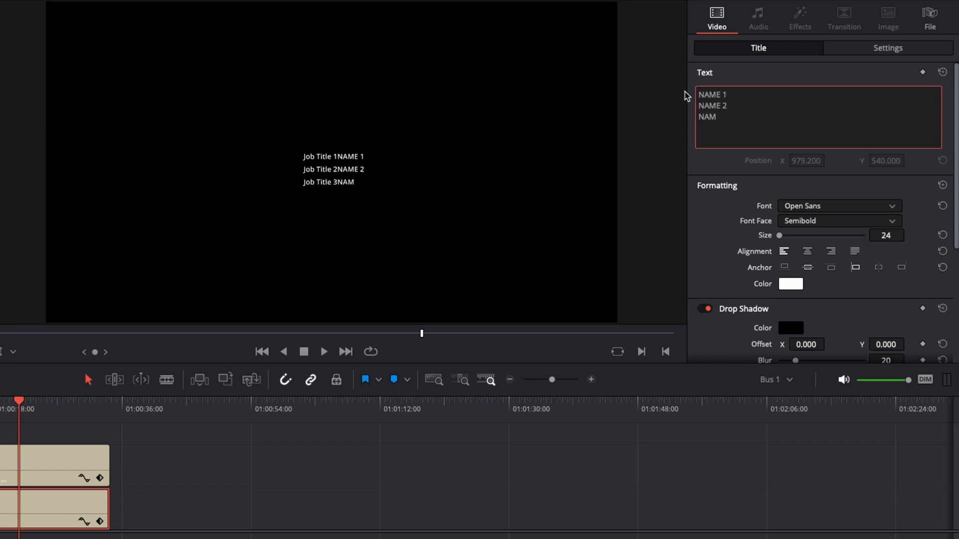
{"action": "type", "text": "E 3"}
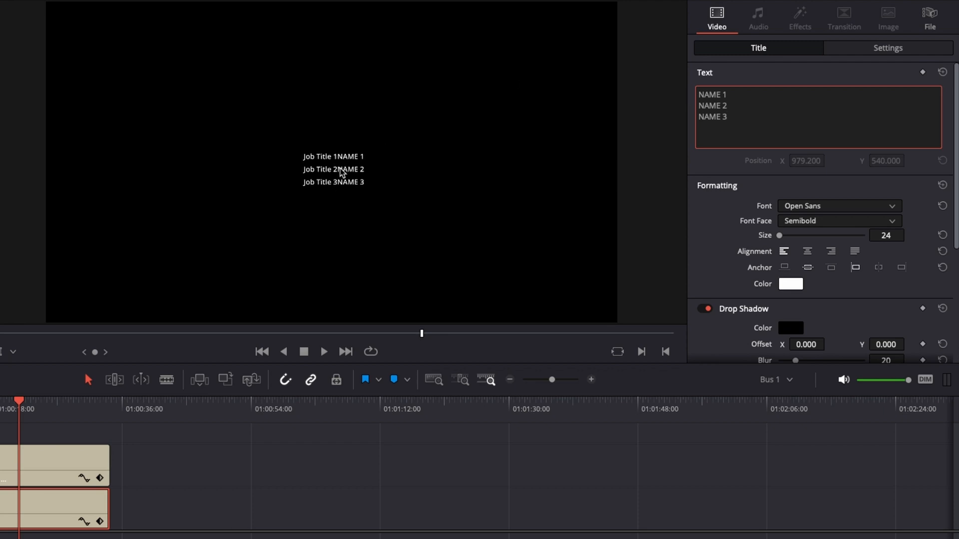
Step: Switch the copy's Inspector to its Settings transform controls
{"action": "left_click", "coordinate": [887, 48]}
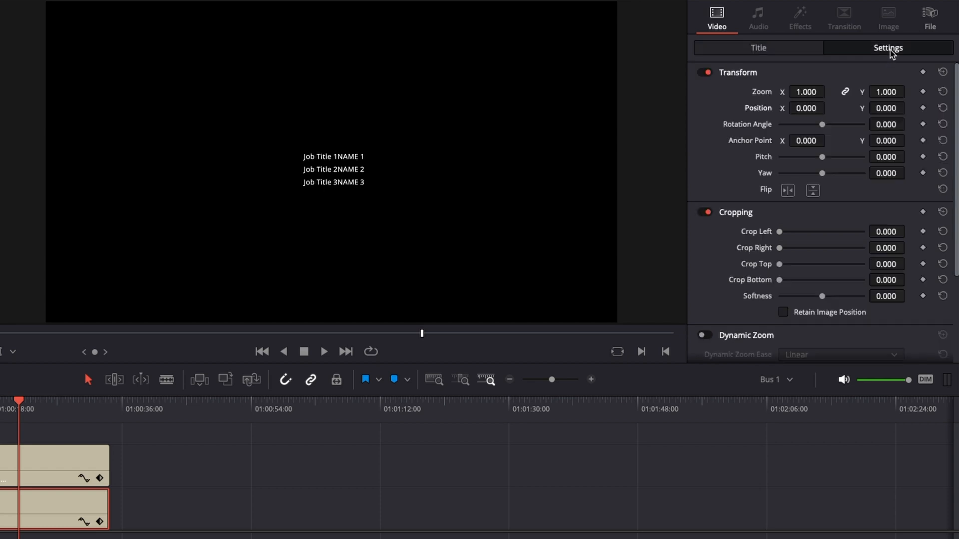
{"action": "left_click", "coordinate": [829, 108]}
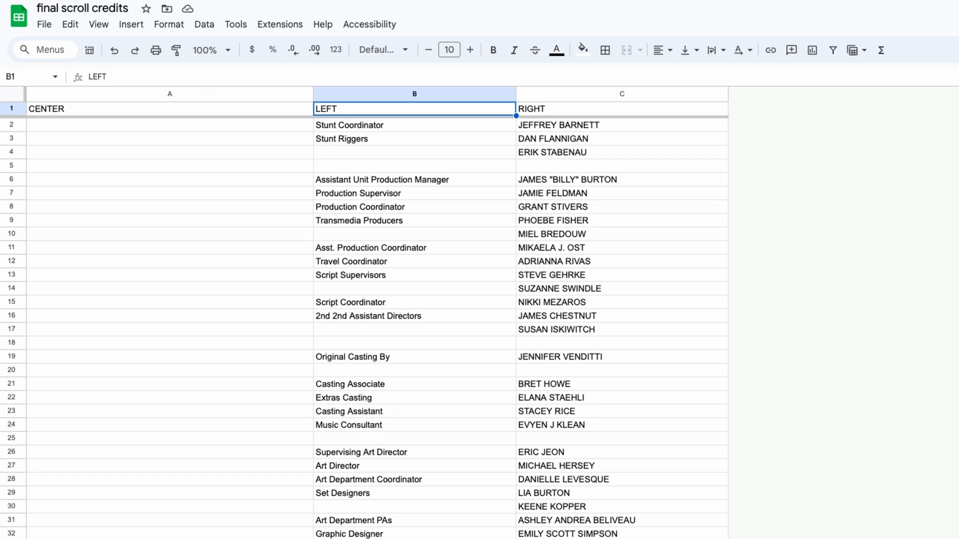
{"action": "mouse_move", "coordinate": [338, 140]}
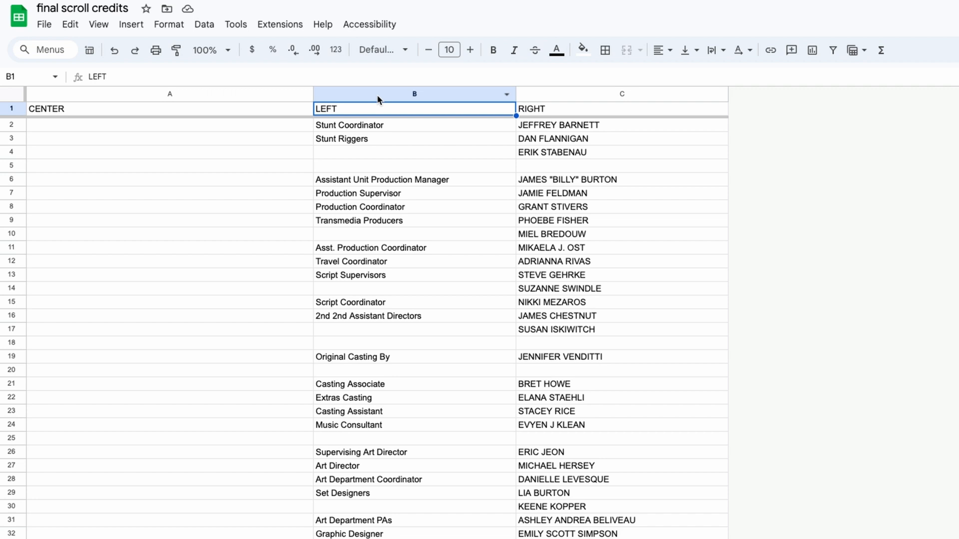
Step: Select the LEFT column B role titles from B2 down and copy them
{"action": "left_click", "coordinate": [414, 94]}
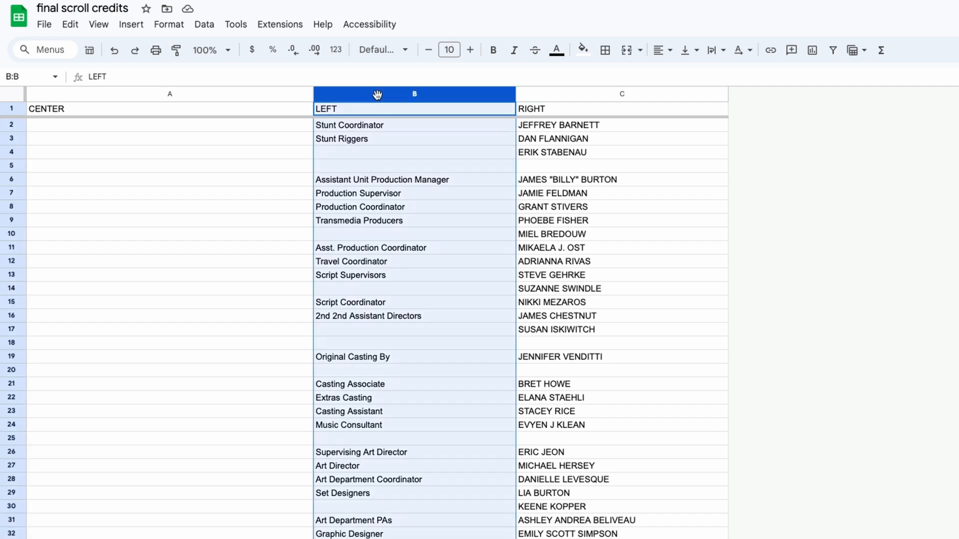
{"action": "left_click", "coordinate": [621, 94]}
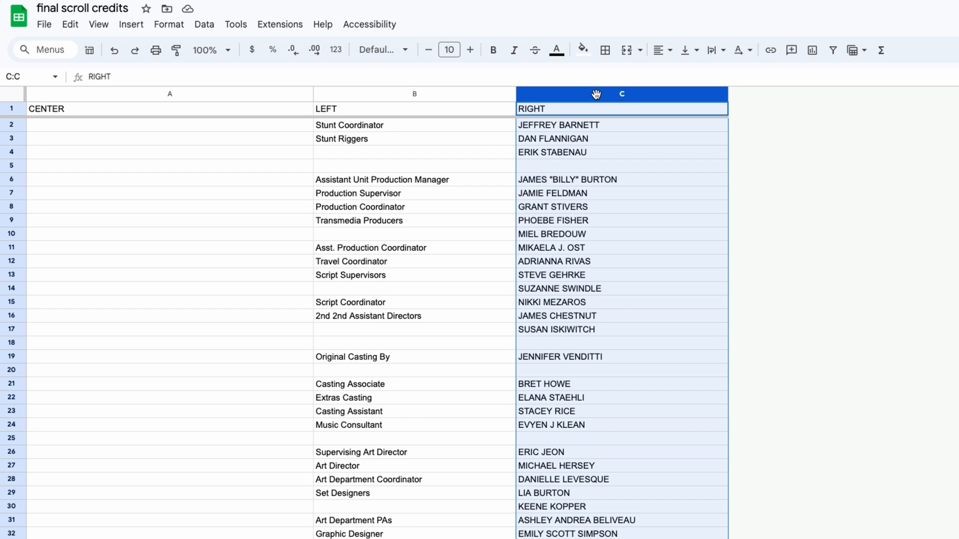
{"action": "mouse_move", "coordinate": [244, 99]}
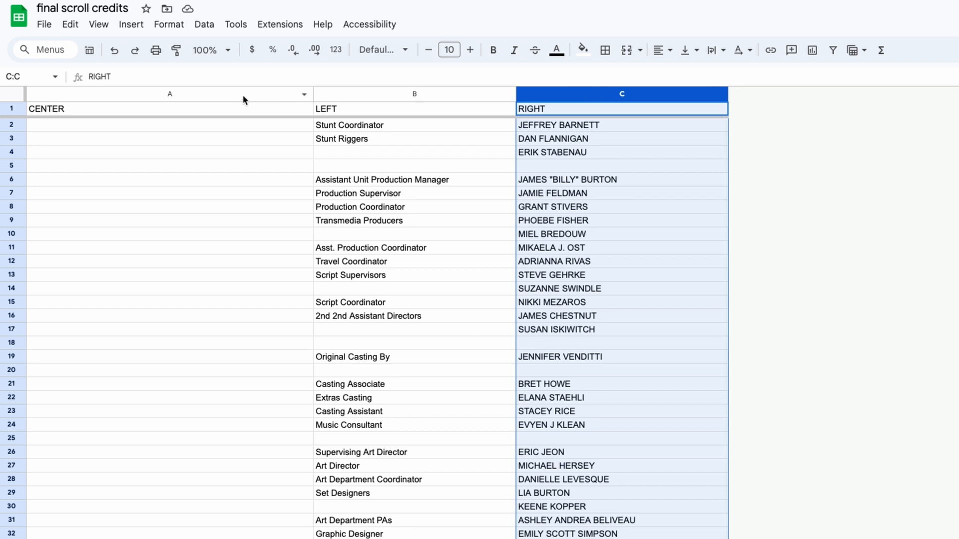
{"action": "left_click", "coordinate": [170, 94]}
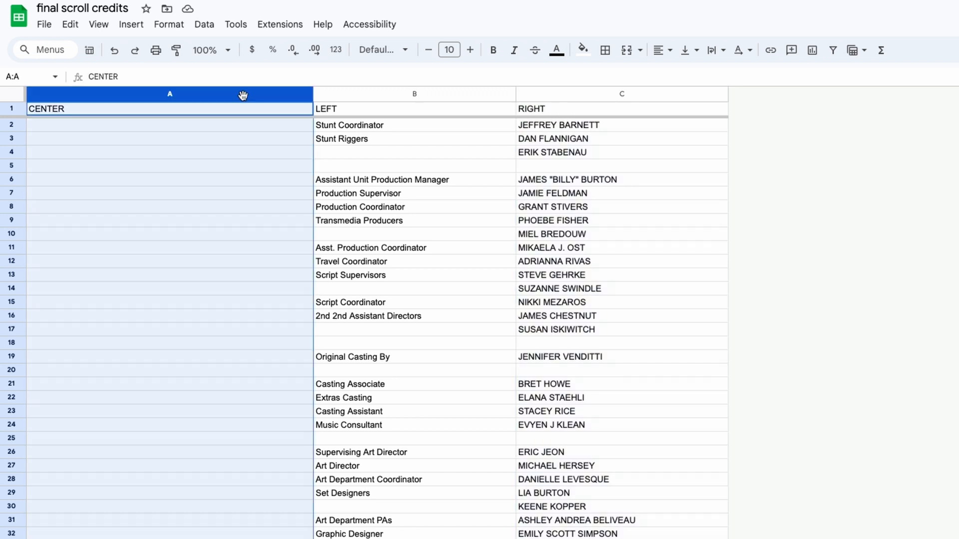
{"action": "left_click", "coordinate": [414, 125]}
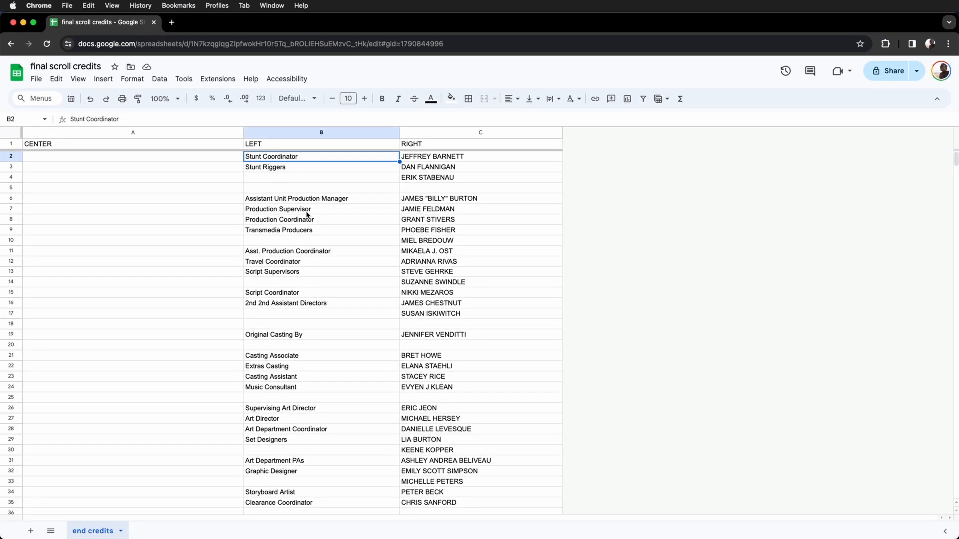
{"action": "scroll", "scroll_direction": "down", "scroll_amount": 3}
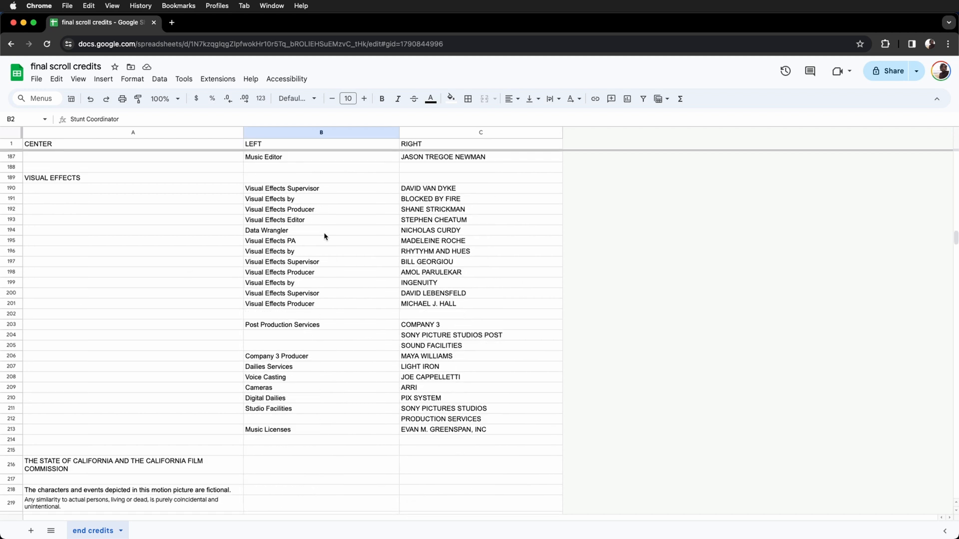
{"action": "scroll", "scroll_direction": "down", "scroll_amount": 3}
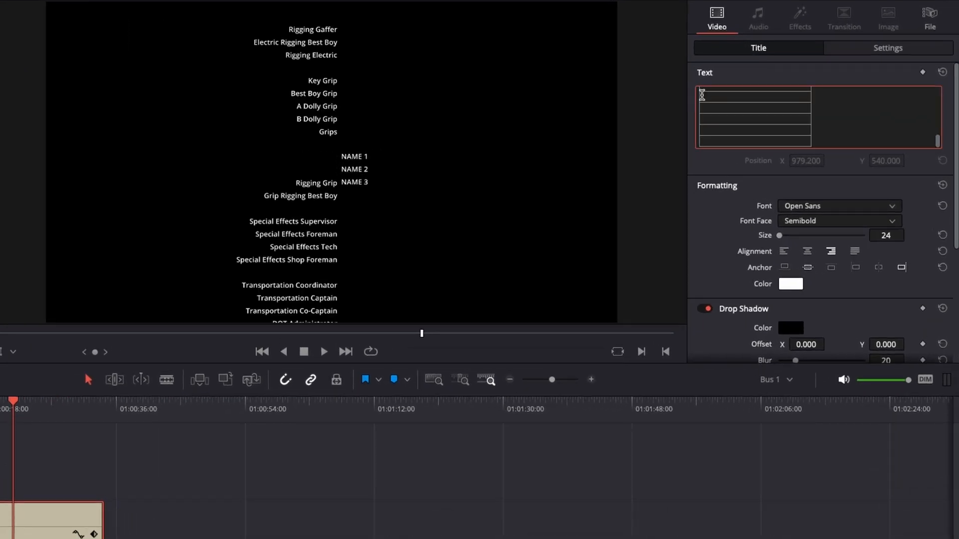
Step: Paste the role titles, starting 'Office Production Assistants', into the left scroll title
{"action": "type", "text": "Office Production Assistants"}
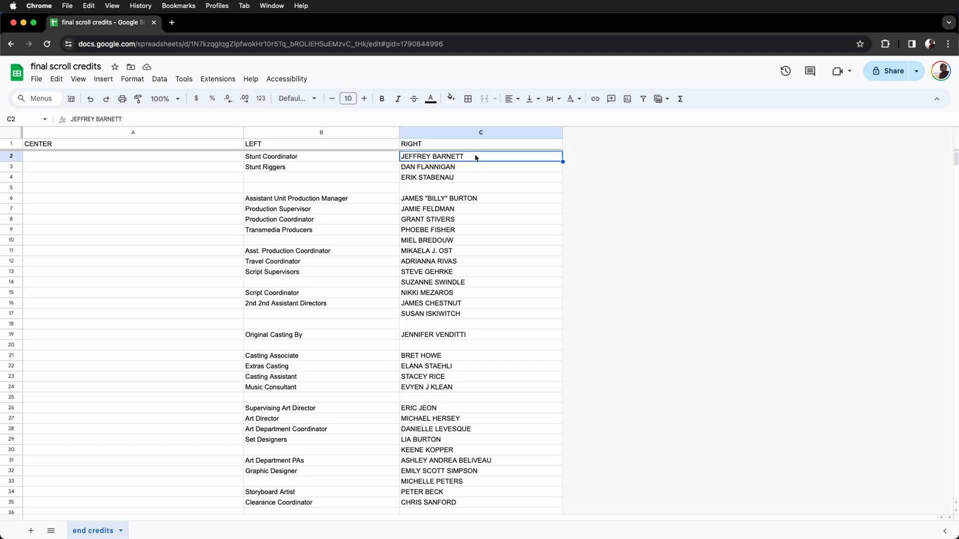
{"action": "scroll", "scroll_direction": "down", "scroll_amount": 3}
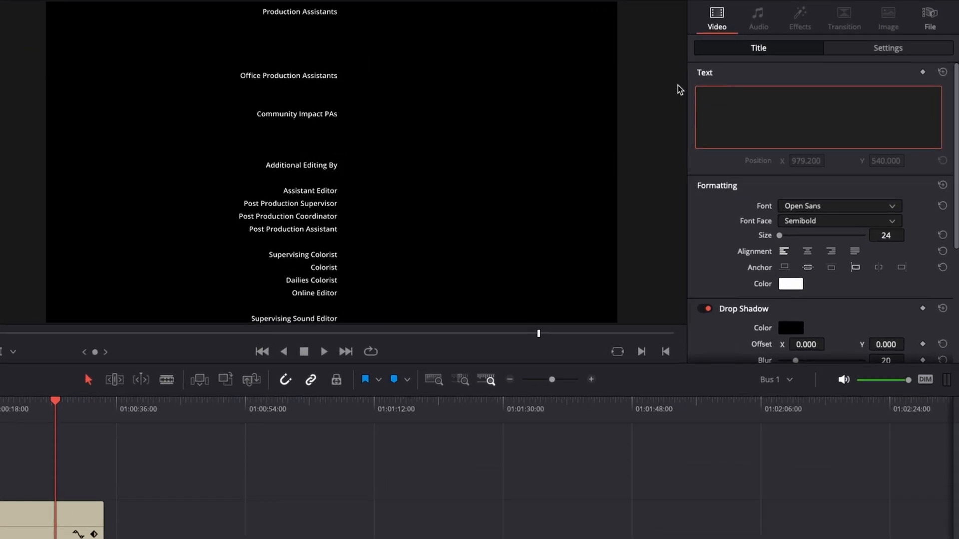
{"action": "type", "text": "SAM MUNOZ"}
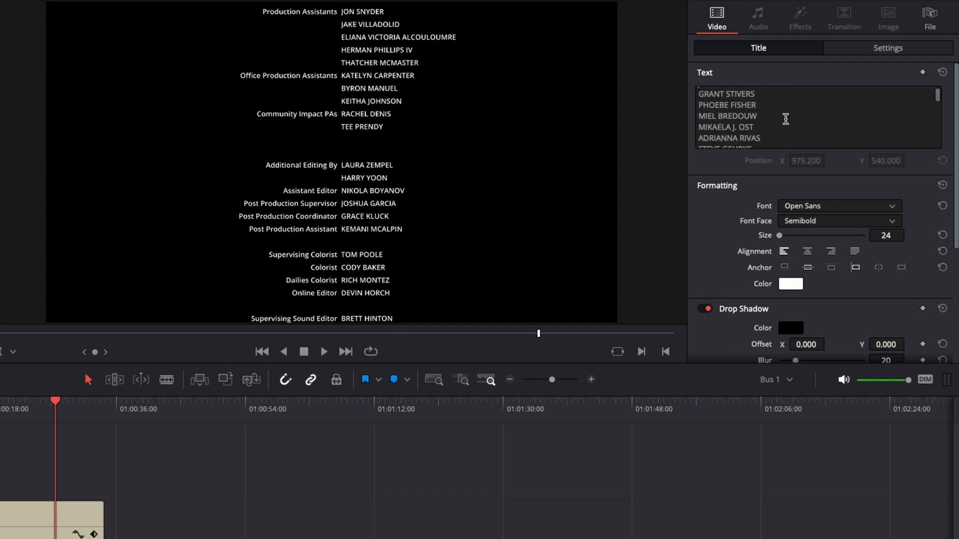
{"action": "left_click", "coordinate": [324, 350]}
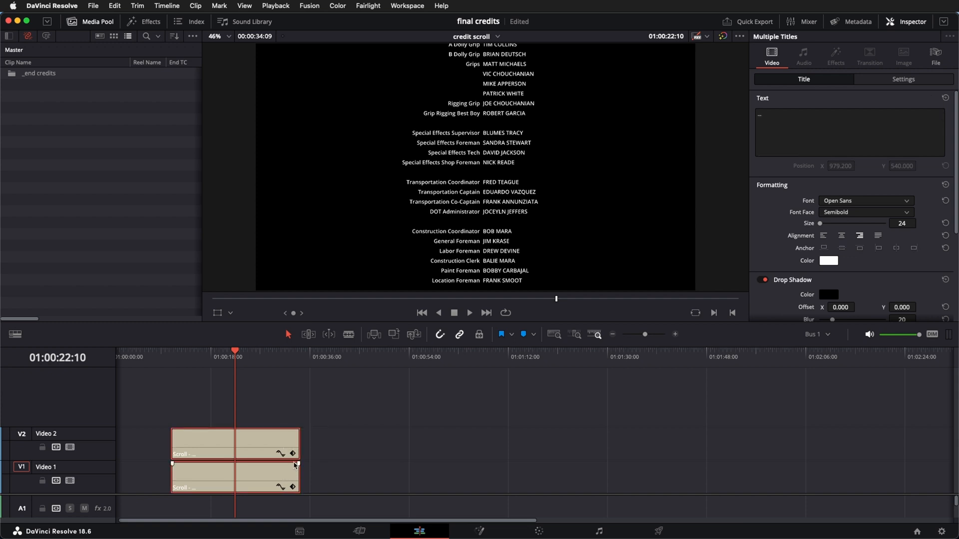
Step: Extend both stacked Scroll title clips to about two minutes long
{"action": "left_click_drag", "start_coordinate": [297, 461], "coordinate": [575, 461]}
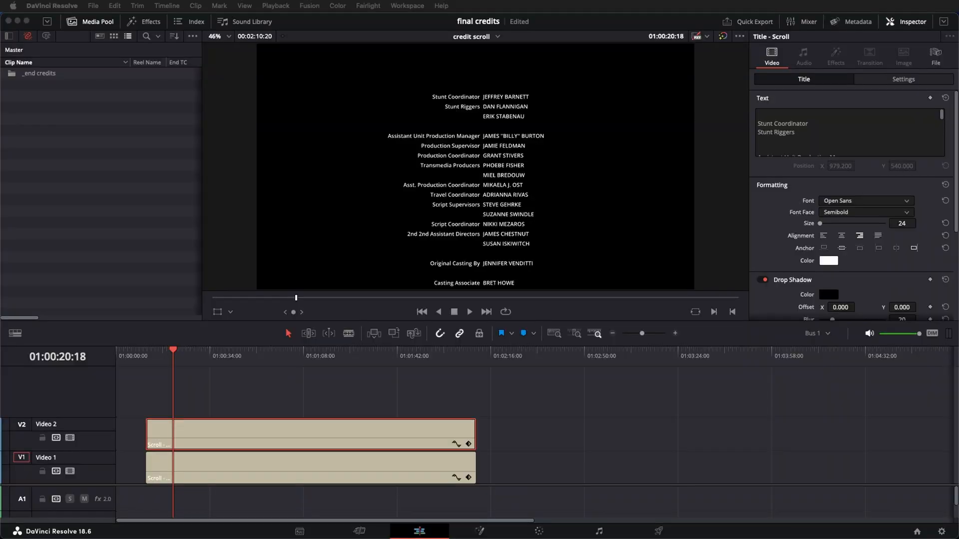
{"action": "mouse_move", "coordinate": [568, 404]}
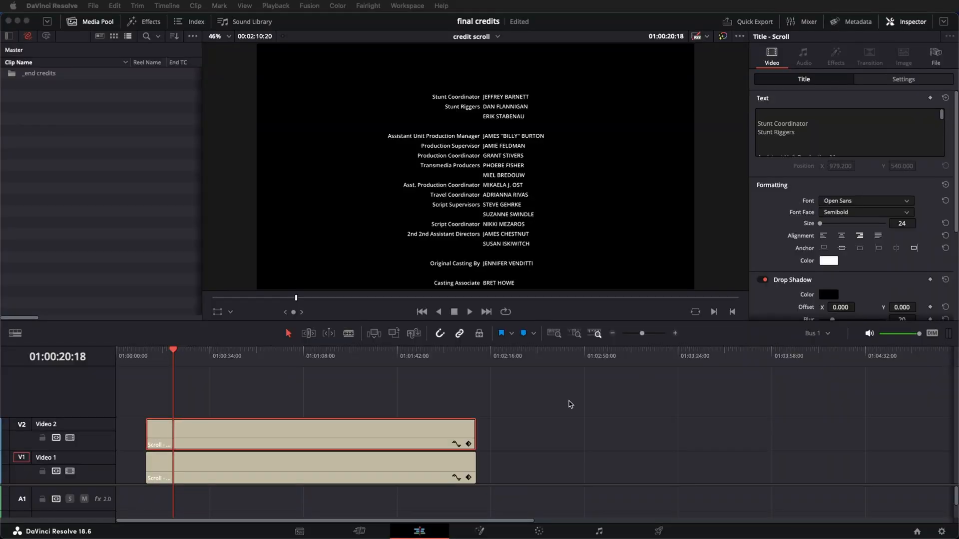
{"action": "mouse_move", "coordinate": [392, 436]}
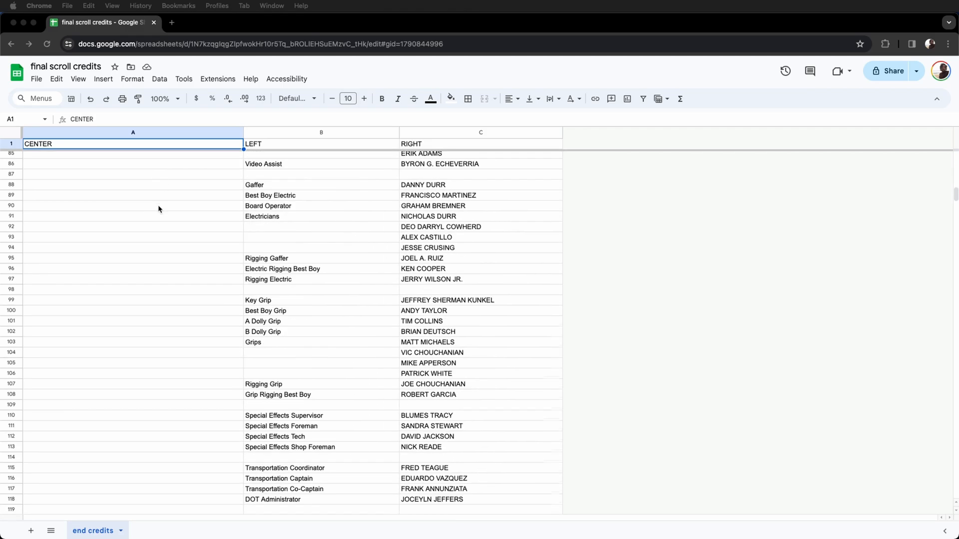
Step: Scroll down column A to the POSTPRODUCTION and closing legal text rows
{"action": "scroll", "scroll_direction": "down", "scroll_amount": 3}
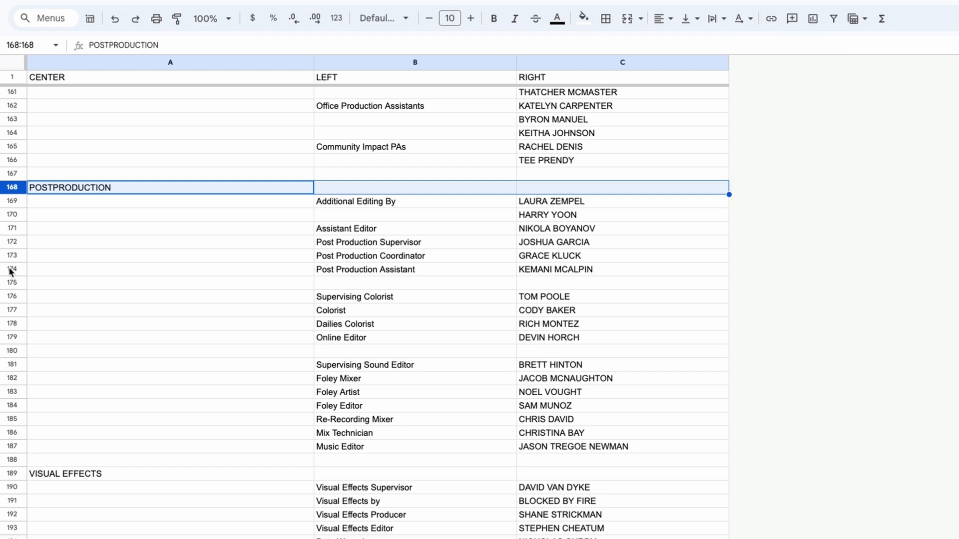
{"action": "left_click", "coordinate": [64, 473]}
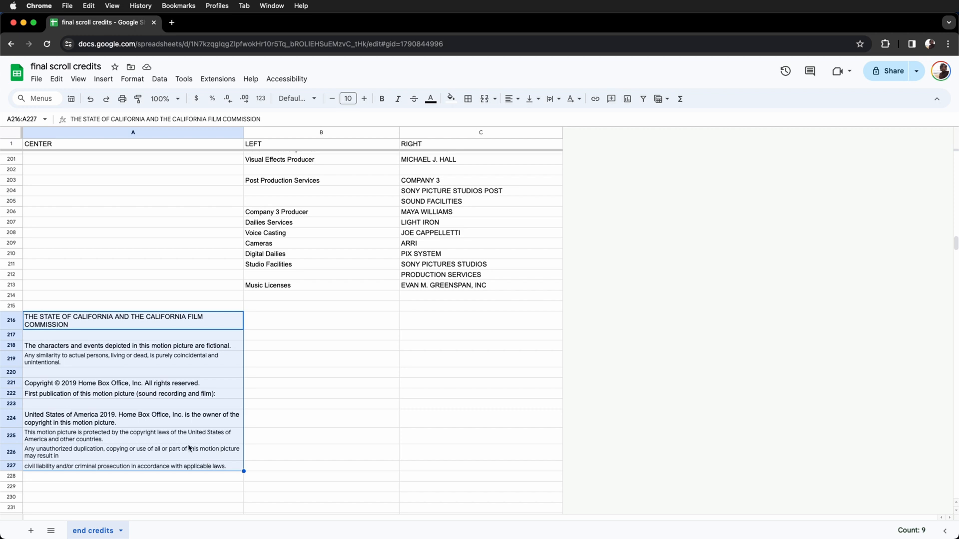
{"action": "mouse_move", "coordinate": [208, 467]}
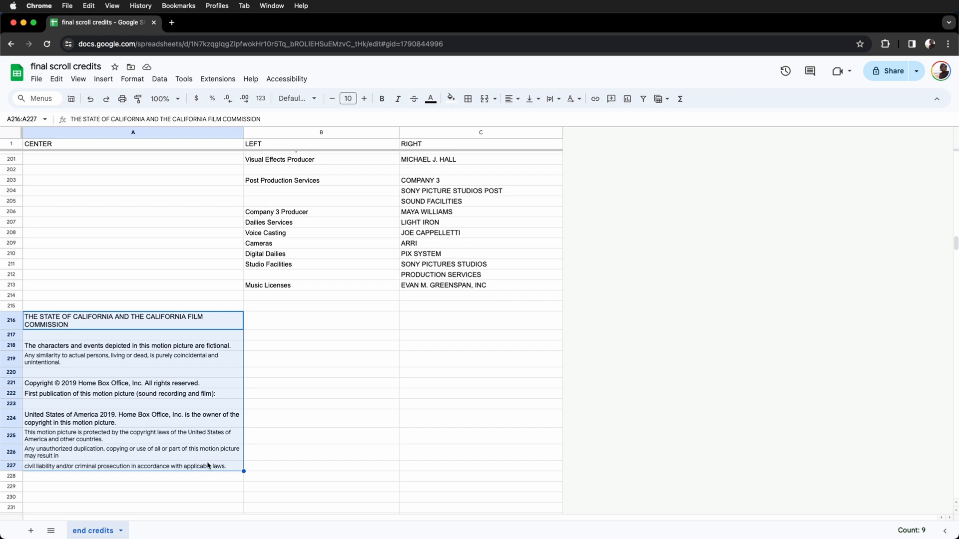
{"action": "mouse_move", "coordinate": [189, 448]}
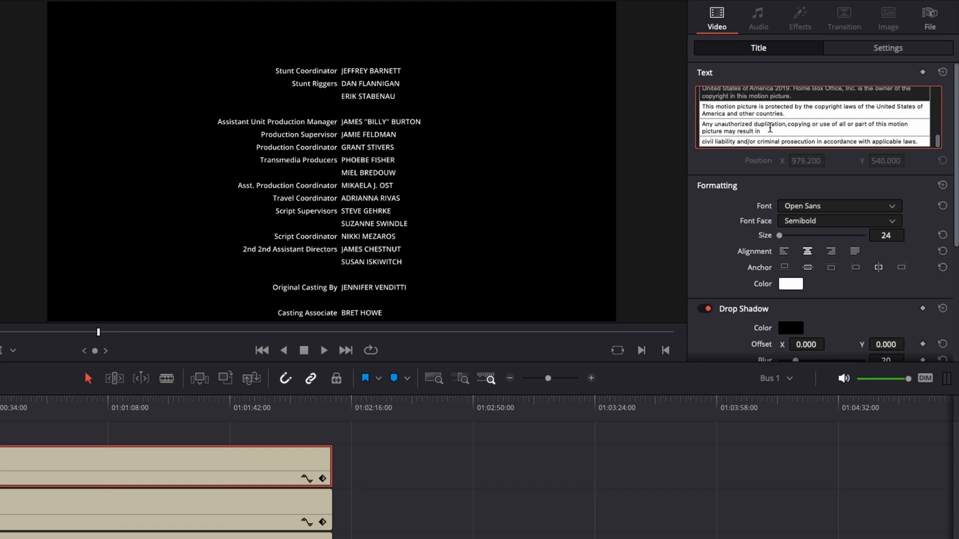
{"action": "mouse_move", "coordinate": [357, 510]}
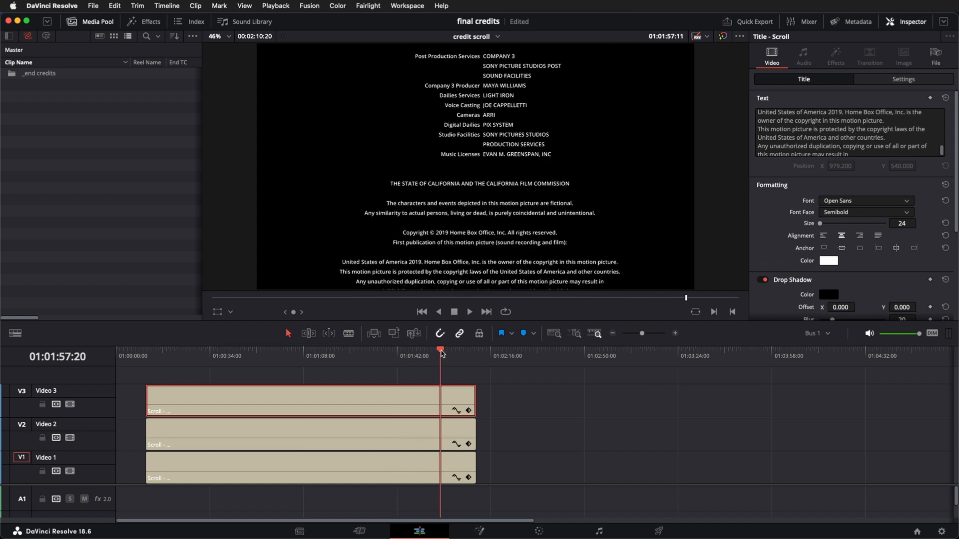
{"action": "left_click_drag", "start_coordinate": [440, 350], "coordinate": [445, 349]}
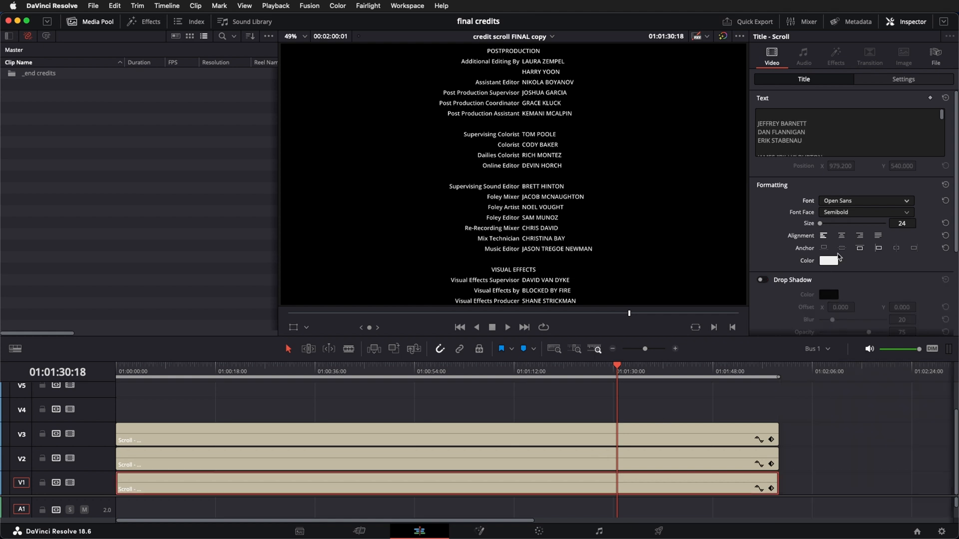
Step: Set the credit title clips' font to Bellota Text Bold in pink
{"action": "left_click", "coordinate": [865, 201]}
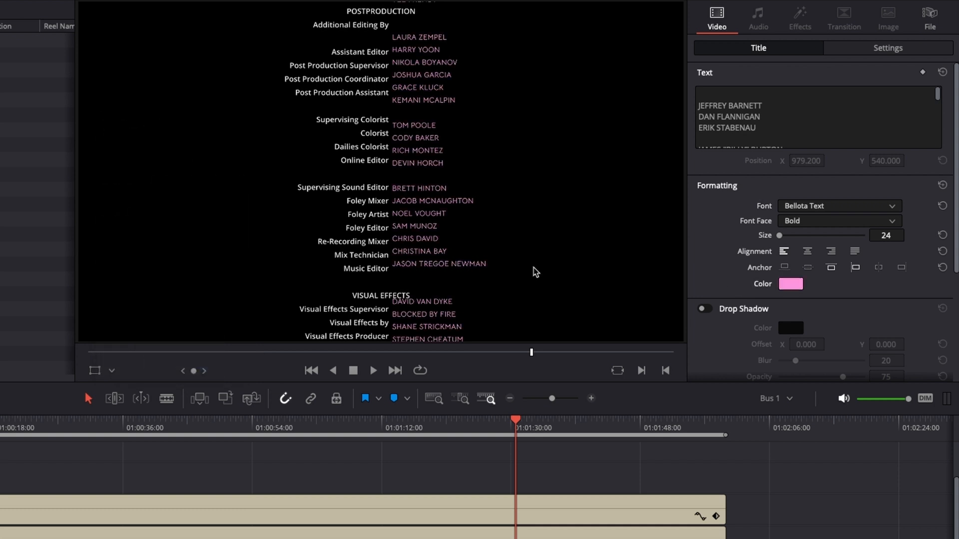
{"action": "left_click", "coordinate": [838, 206]}
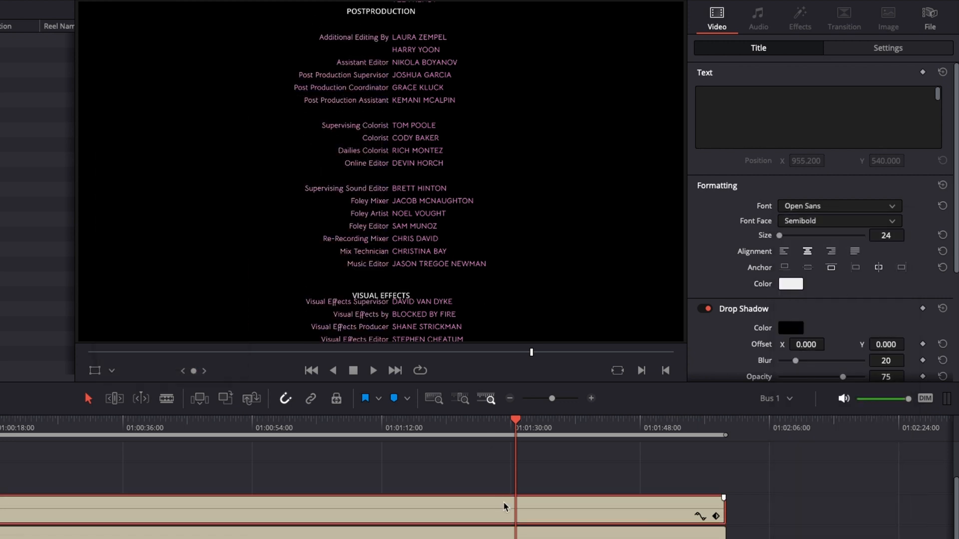
{"action": "left_click", "coordinate": [838, 206]}
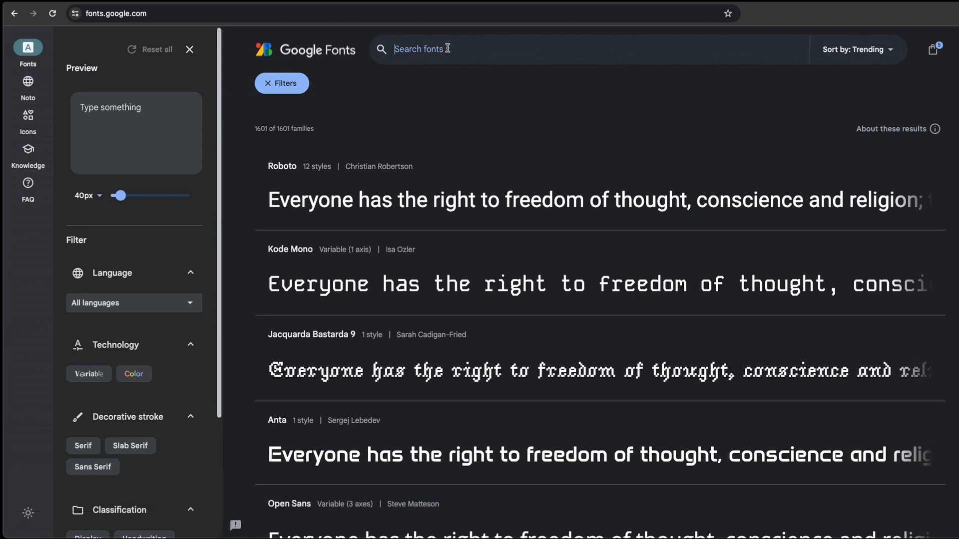
{"action": "type", "text": "bellota Text"}
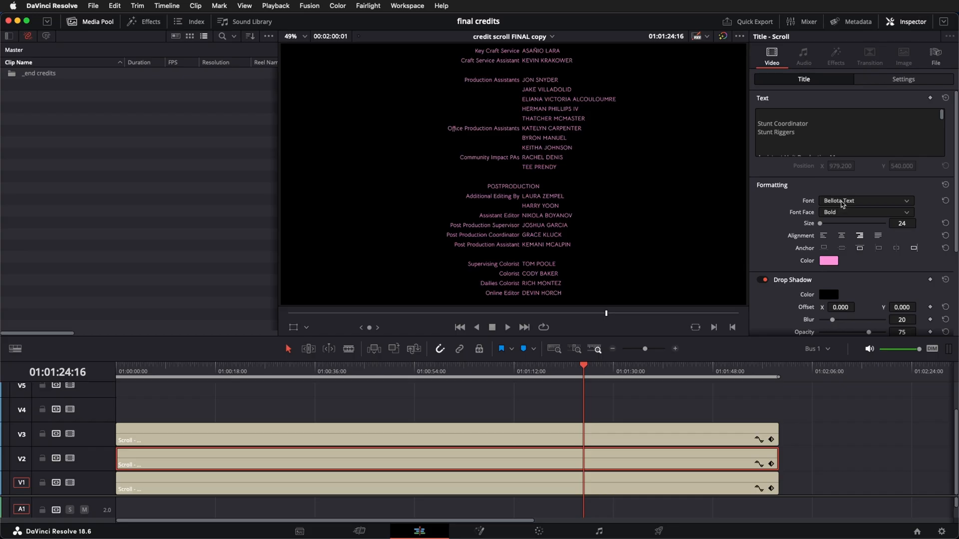
Step: After previewing Big Caslon, keep Bellota Text for the role titles and set its face to Bold Italic
{"action": "left_click", "coordinate": [865, 201]}
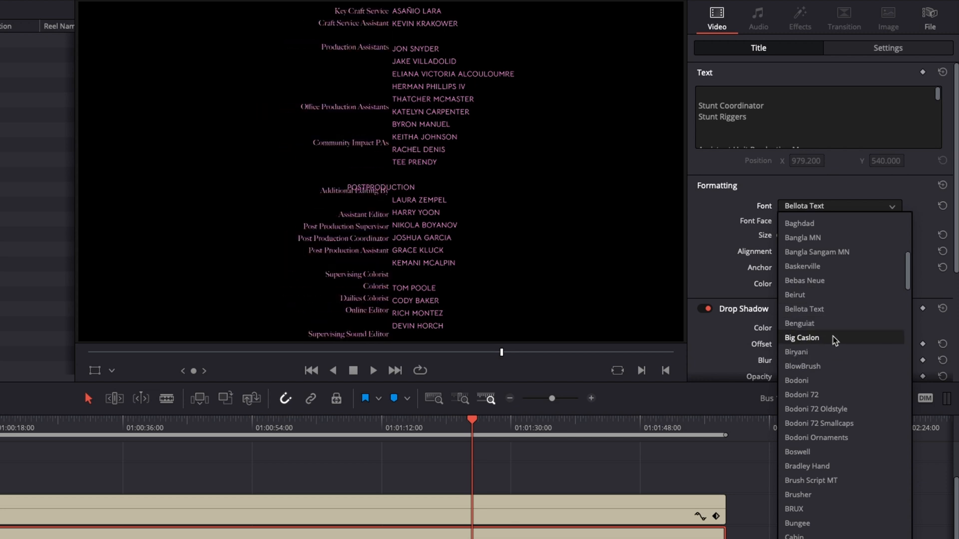
{"action": "left_click", "coordinate": [801, 337]}
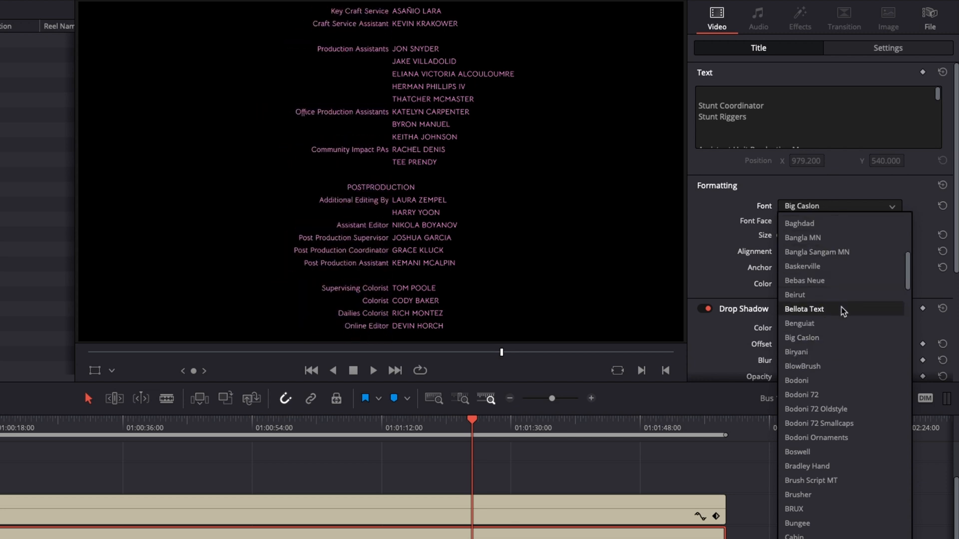
{"action": "left_click", "coordinate": [804, 309]}
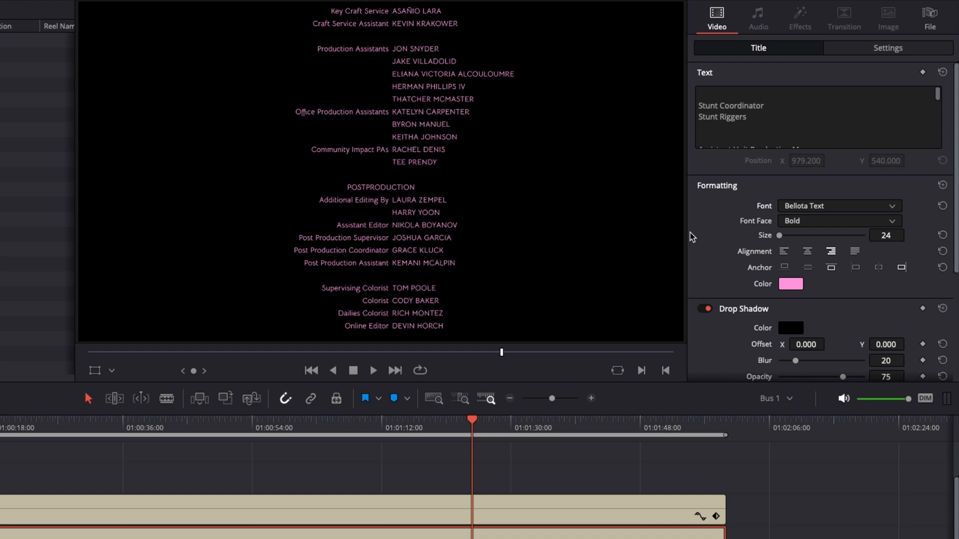
{"action": "left_click", "coordinate": [839, 220]}
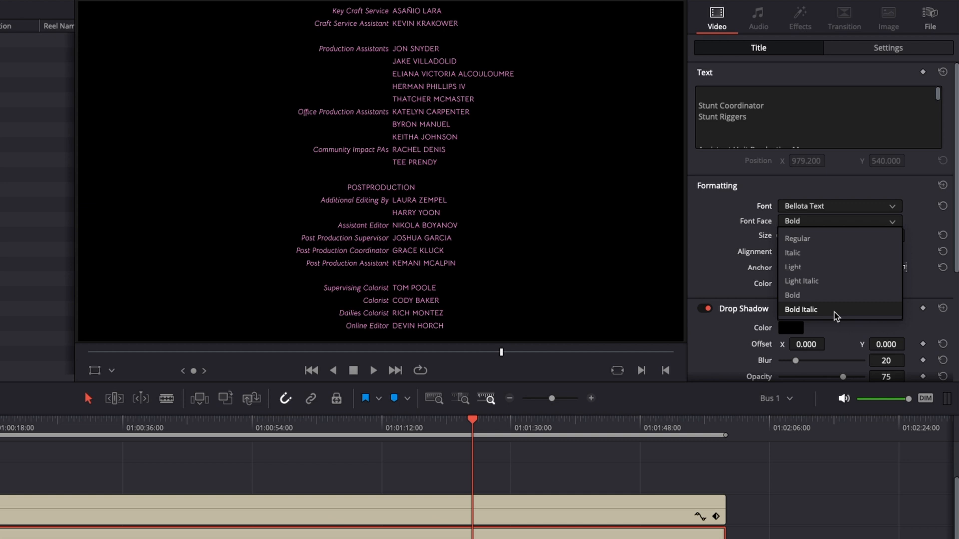
{"action": "left_click", "coordinate": [801, 310]}
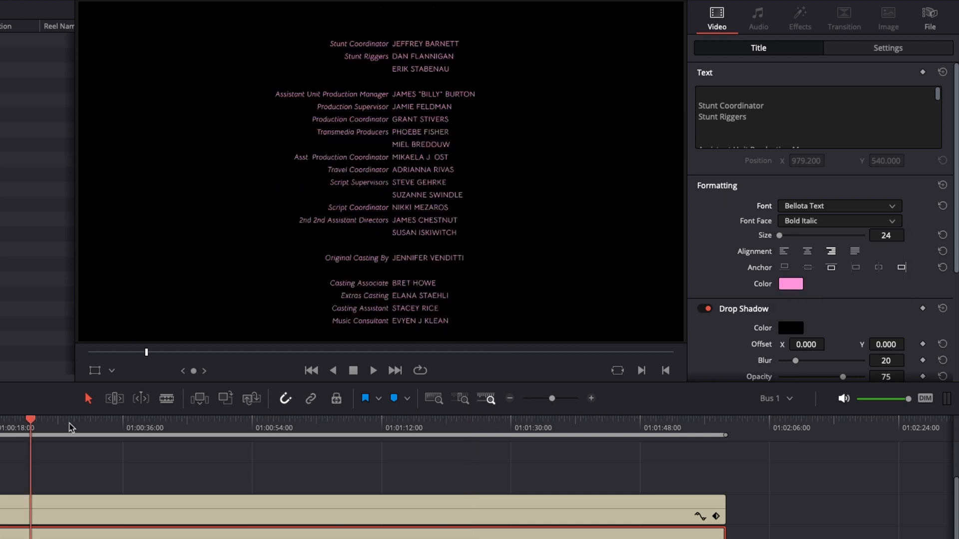
{"action": "left_click", "coordinate": [606, 421]}
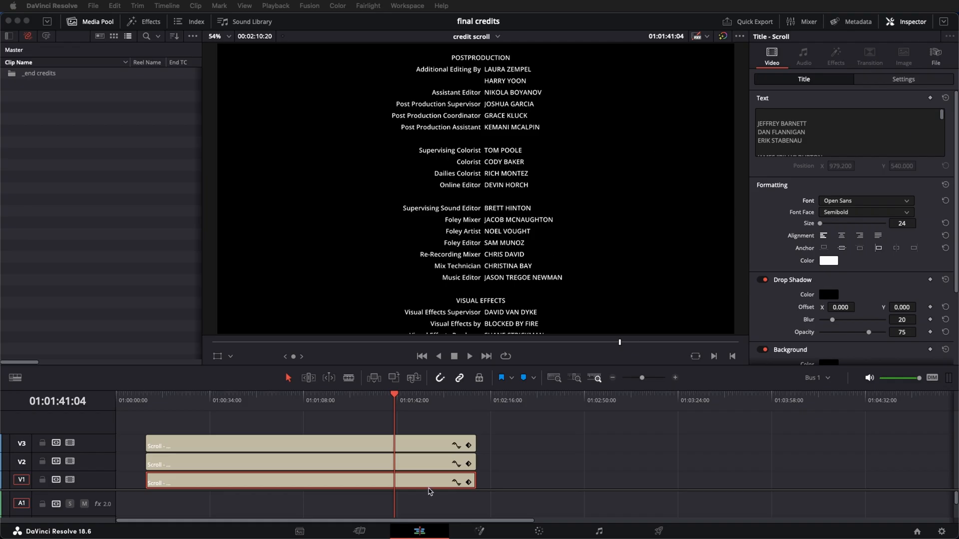
{"action": "mouse_move", "coordinate": [573, 455]}
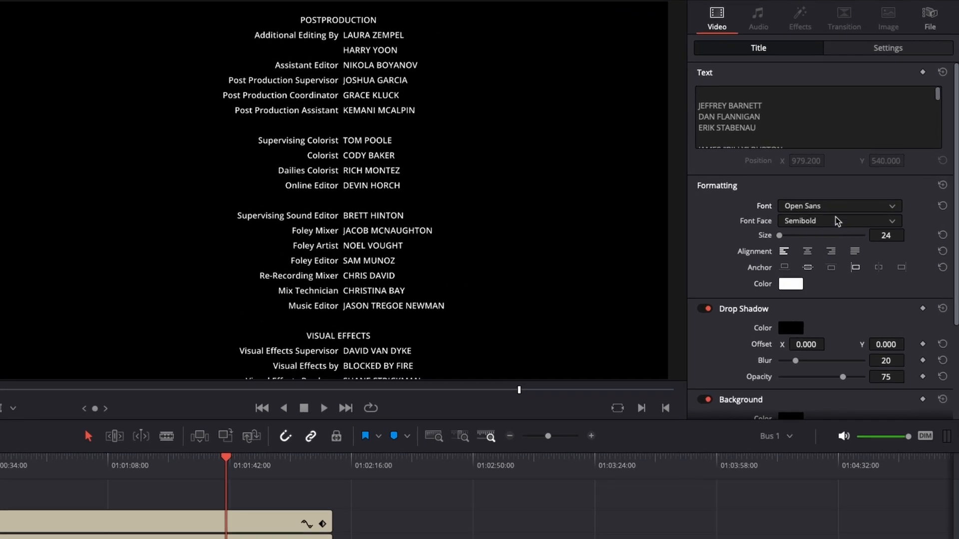
Step: Restyle the names column in Oswald at size 25, then the job titles column likewise
{"action": "left_click", "coordinate": [838, 205]}
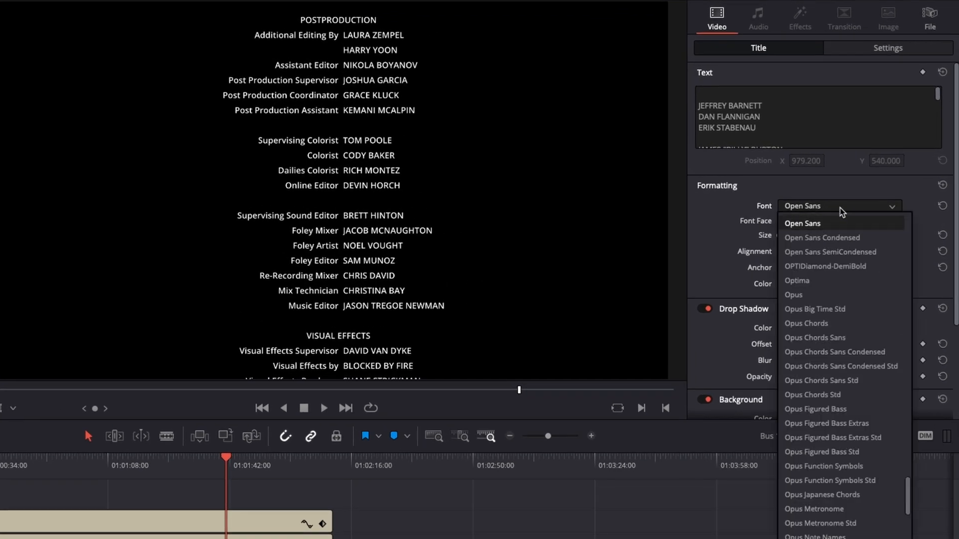
{"action": "scroll", "scroll_direction": "down", "scroll_amount": 3}
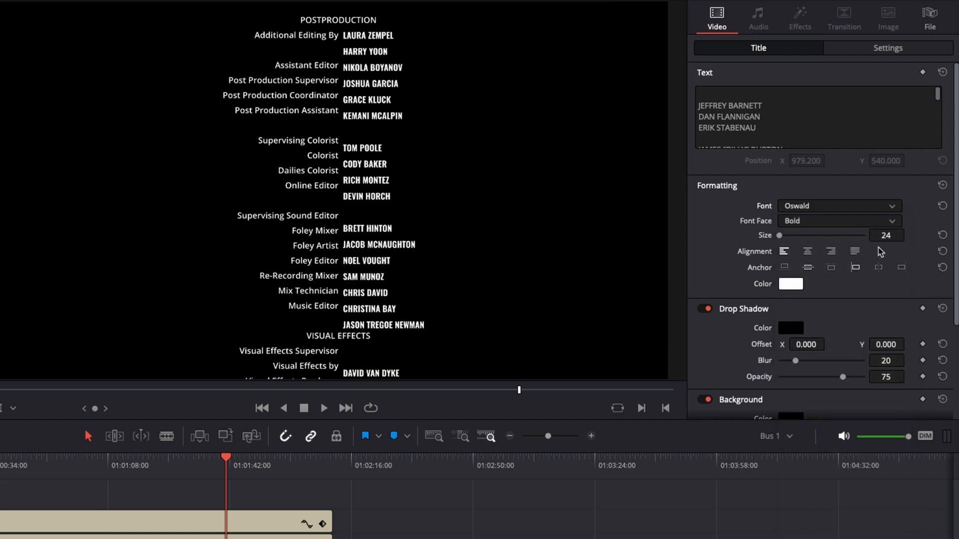
{"action": "left_click", "coordinate": [909, 233]}
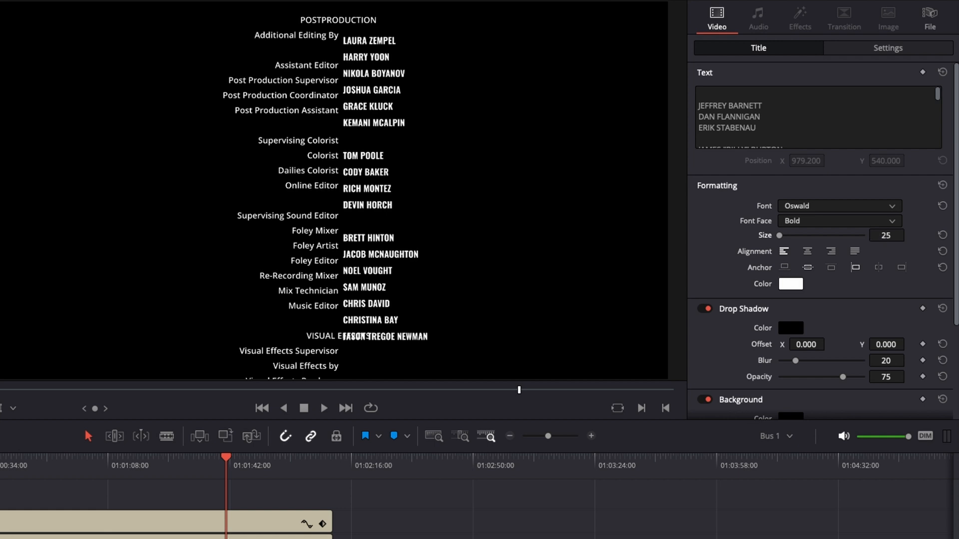
{"action": "left_click", "coordinate": [838, 206]}
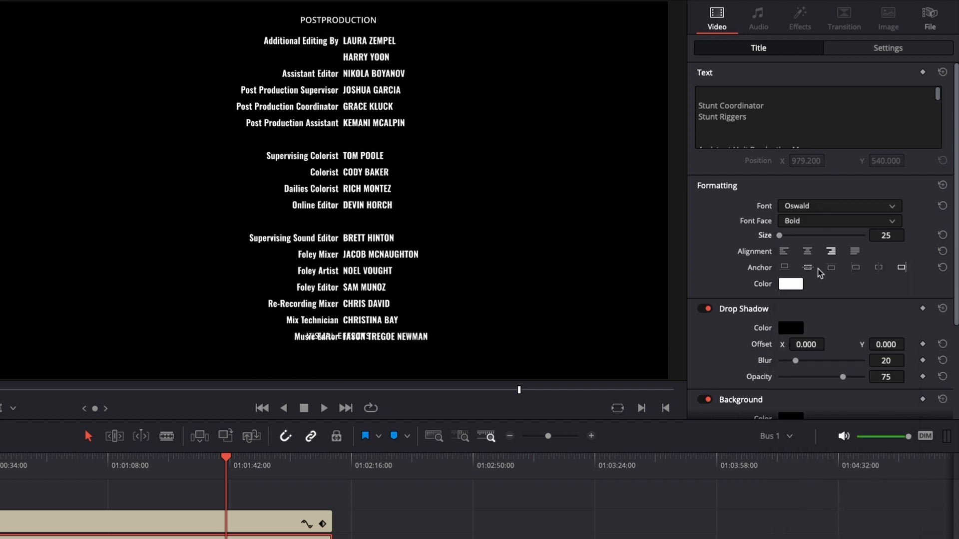
Step: Set the section headings to Oswald with Bold font face
{"action": "left_click", "coordinate": [838, 206]}
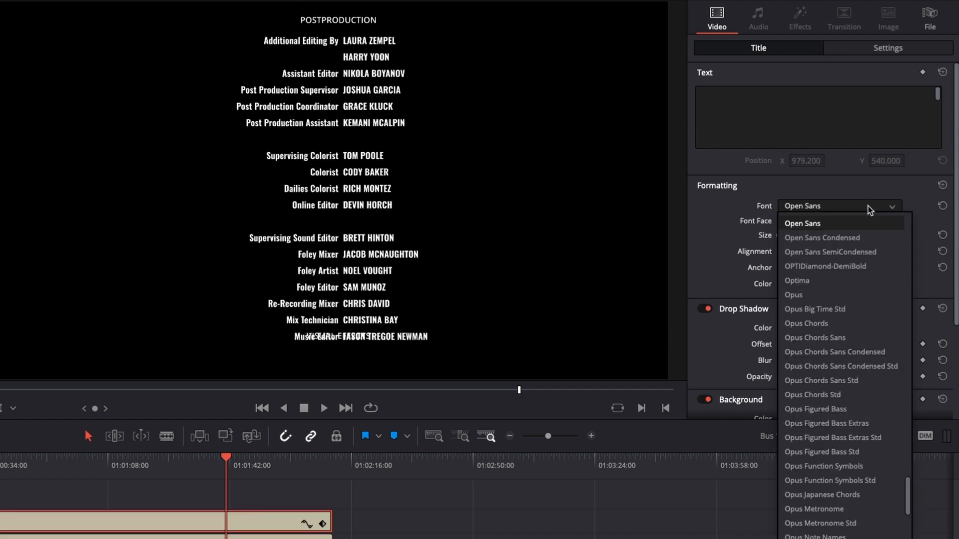
{"action": "scroll", "scroll_direction": "down", "scroll_amount": 3}
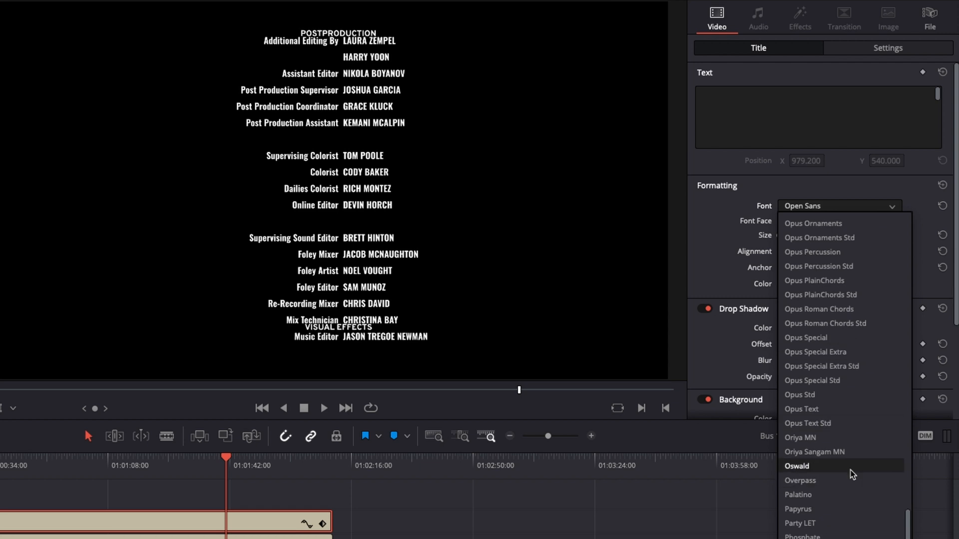
{"action": "left_click", "coordinate": [798, 467]}
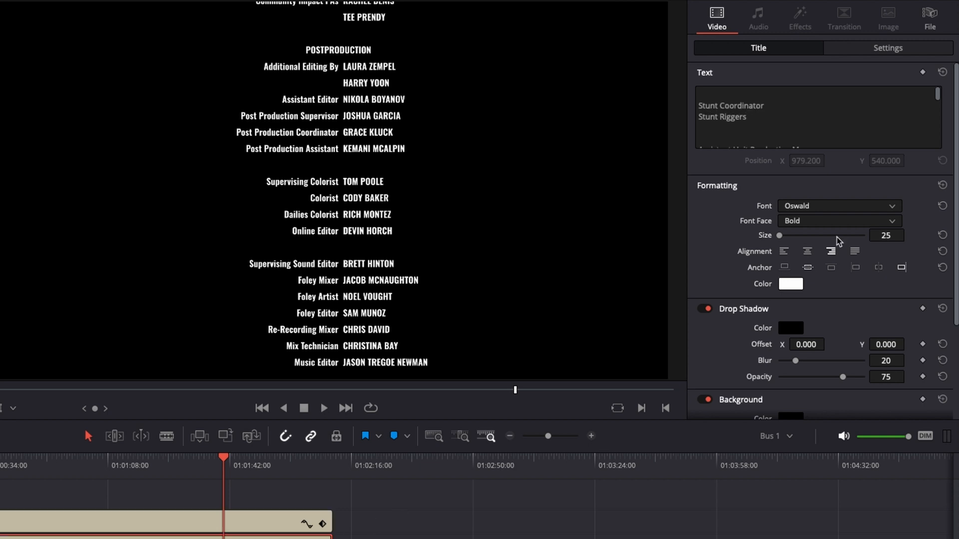
{"action": "left_click", "coordinate": [838, 221]}
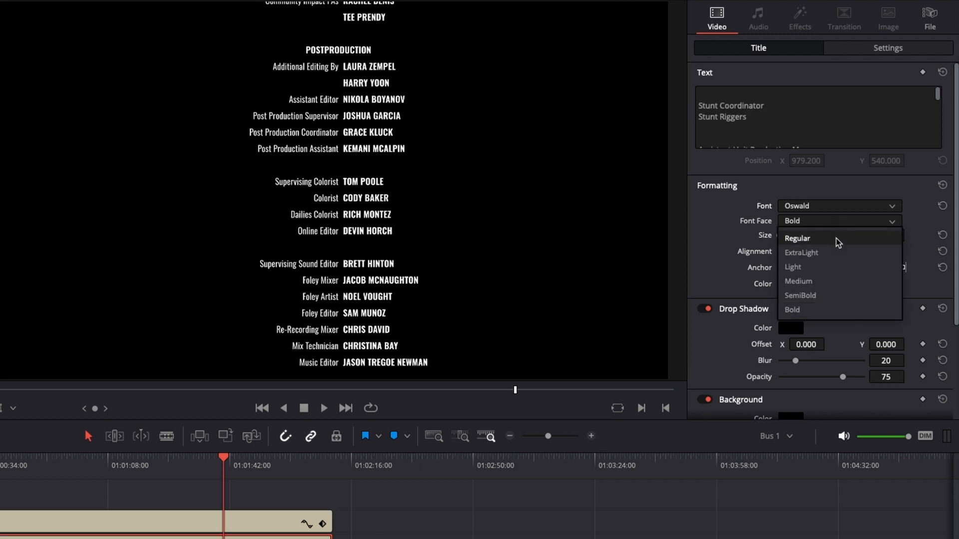
{"action": "left_click", "coordinate": [799, 281]}
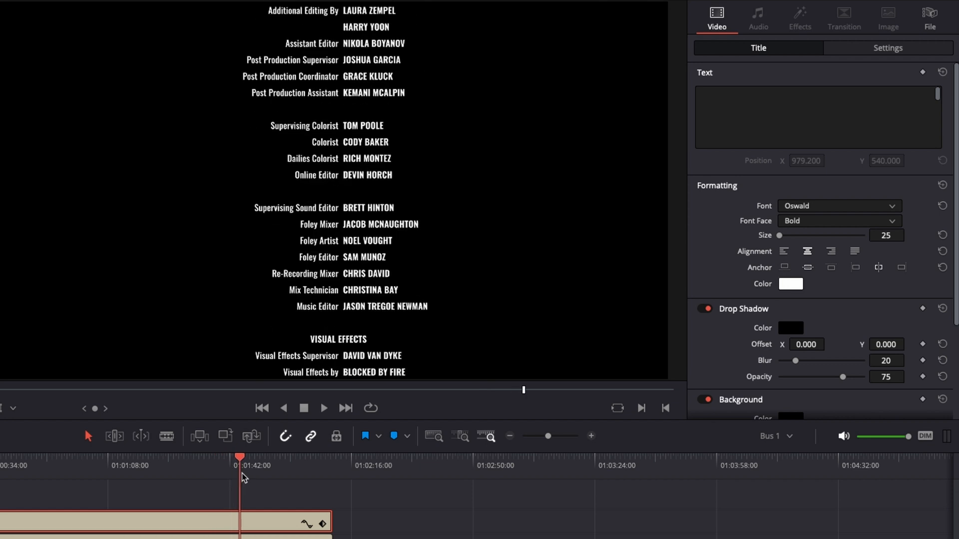
Step: Review the scrolling credits, then insert a row under Set Designers and enter the new crew name
{"action": "left_click_drag", "start_coordinate": [239, 457], "coordinate": [271, 457]}
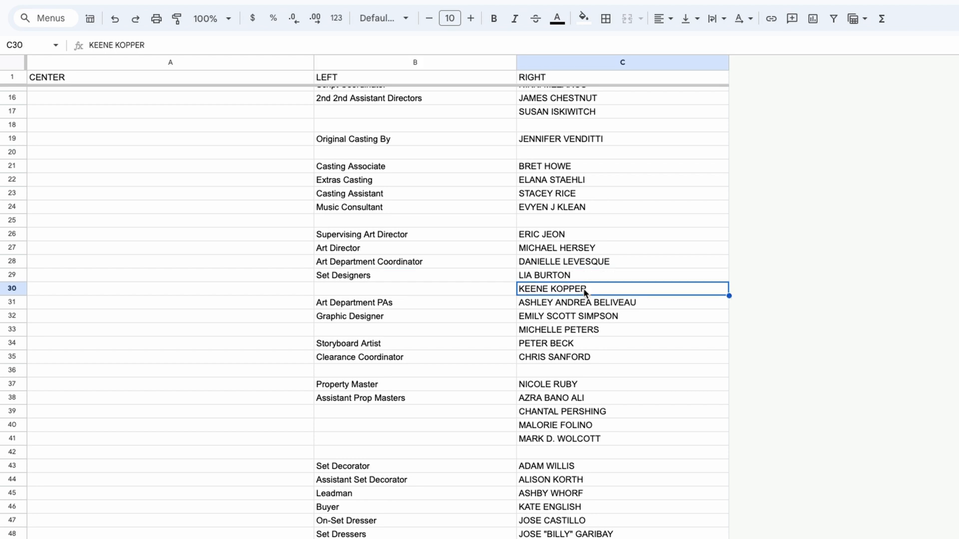
{"action": "mouse_move", "coordinate": [13, 292]}
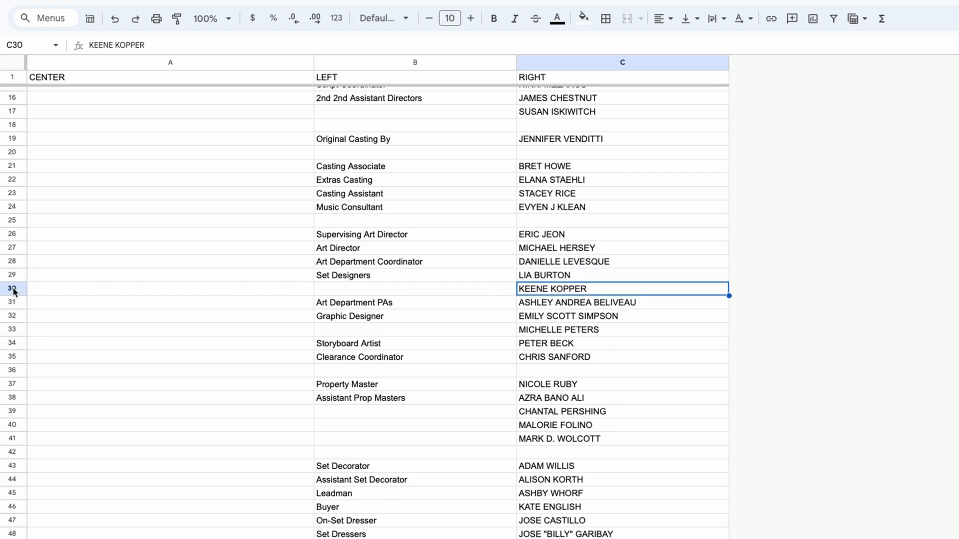
{"action": "right_click", "coordinate": [12, 288]}
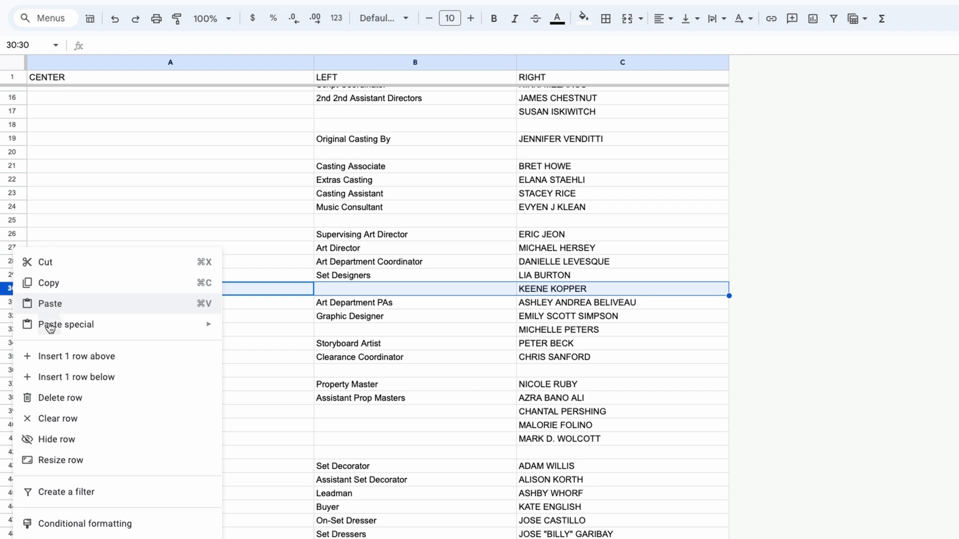
{"action": "mouse_move", "coordinate": [83, 377]}
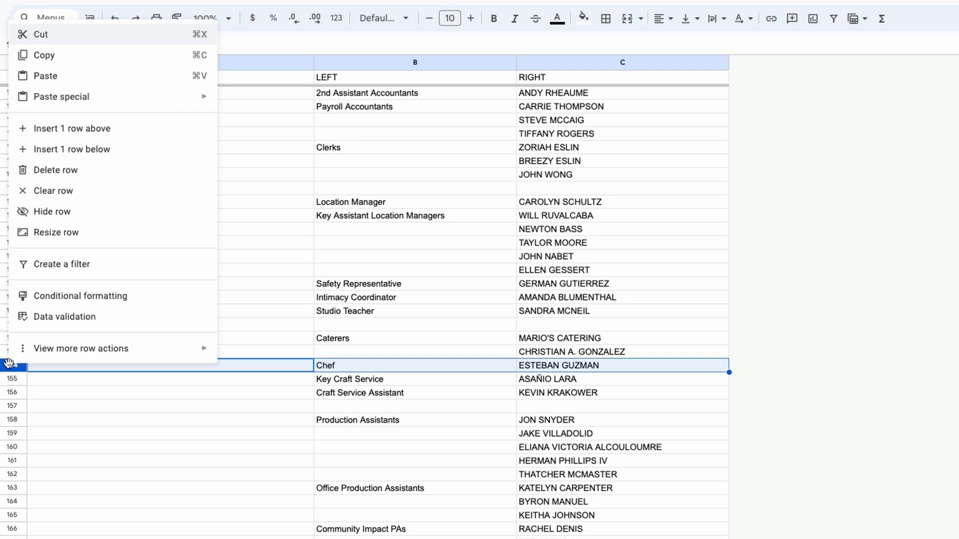
{"action": "mouse_move", "coordinate": [72, 149]}
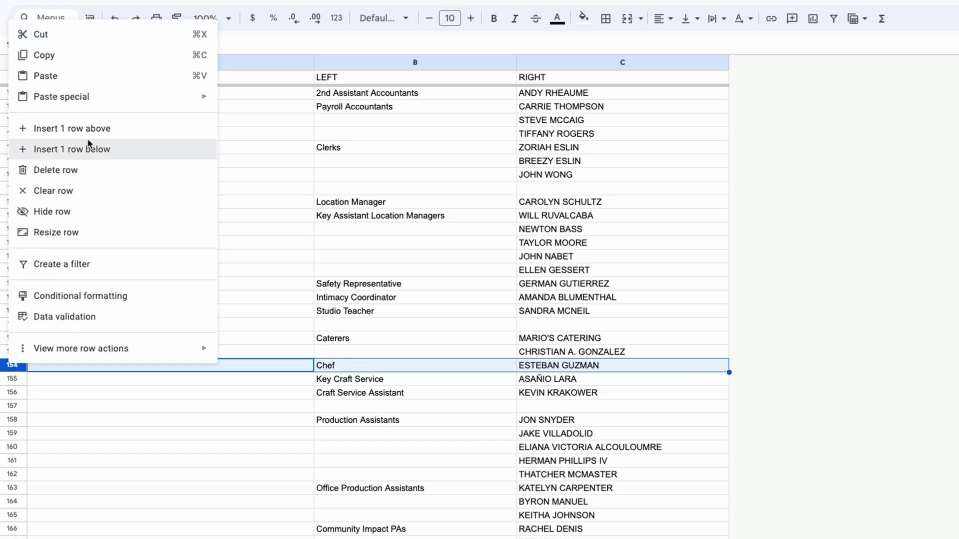
{"action": "type", "text": "TON"}
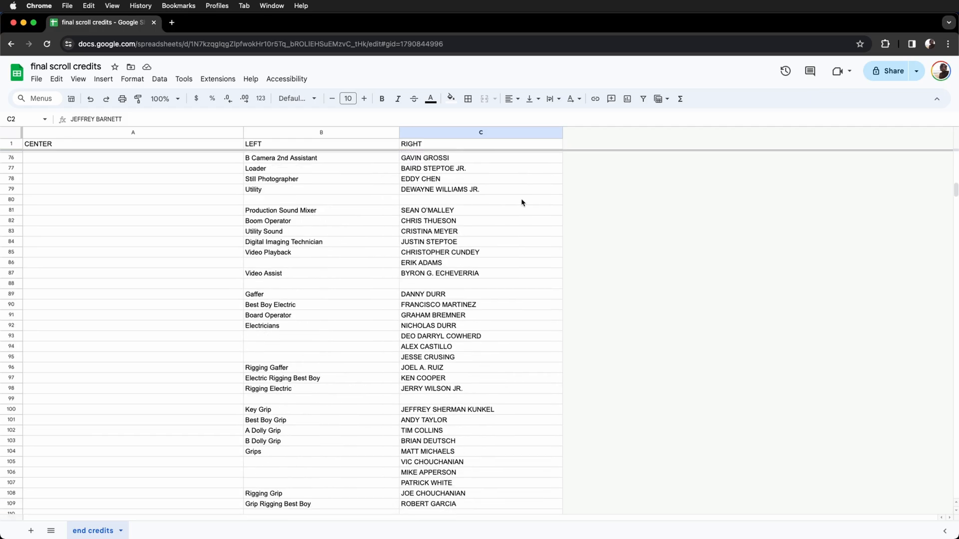
Step: Select columns B and C from row 2 down and copy the updated titles and names
{"action": "scroll", "scroll_direction": "down", "scroll_amount": 3}
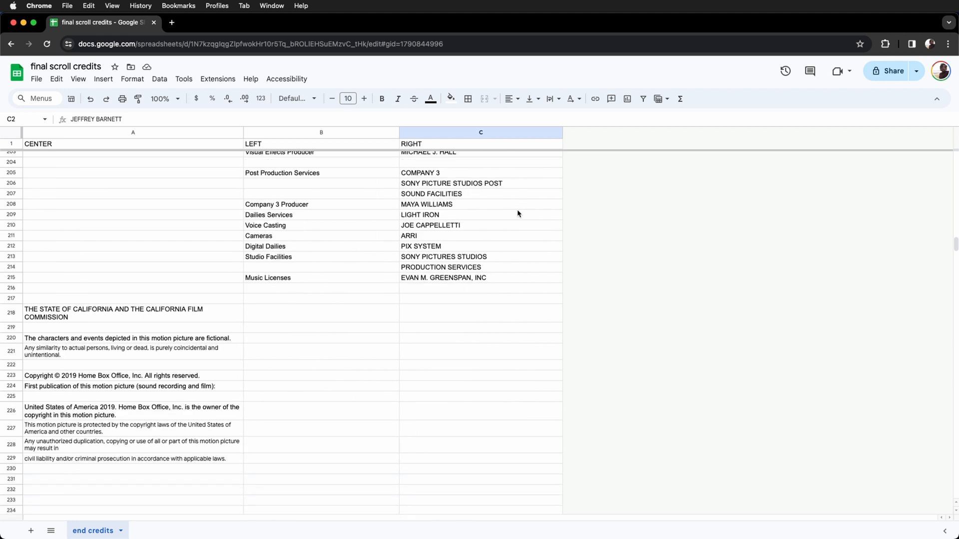
{"action": "left_click_drag", "start_coordinate": [481, 151], "coordinate": [481, 458]}
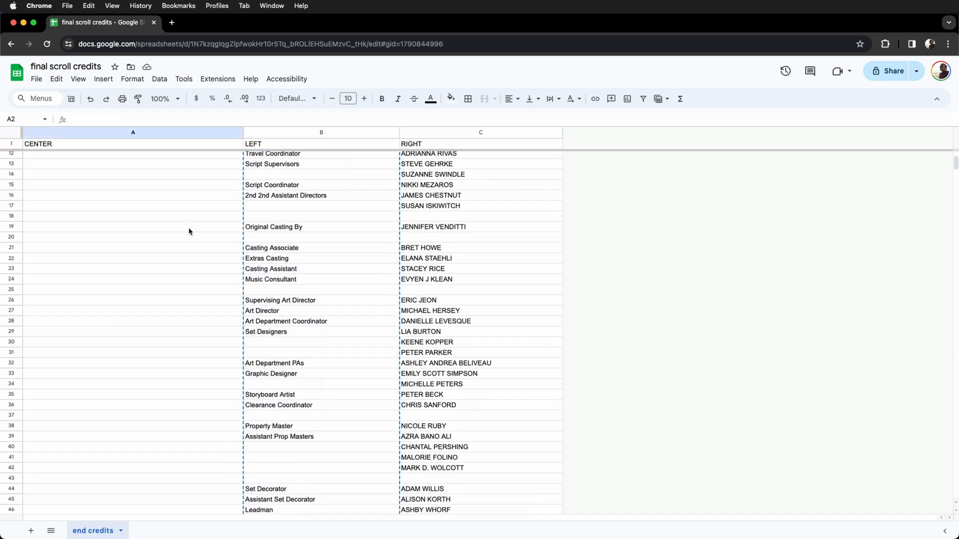
{"action": "scroll", "scroll_direction": "down", "scroll_amount": 3}
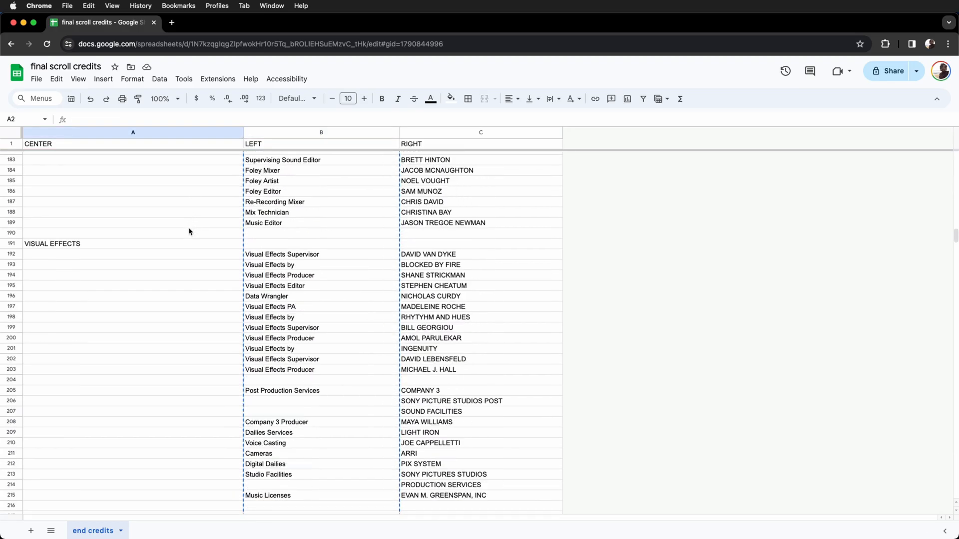
{"action": "scroll", "scroll_direction": "down", "scroll_amount": 3}
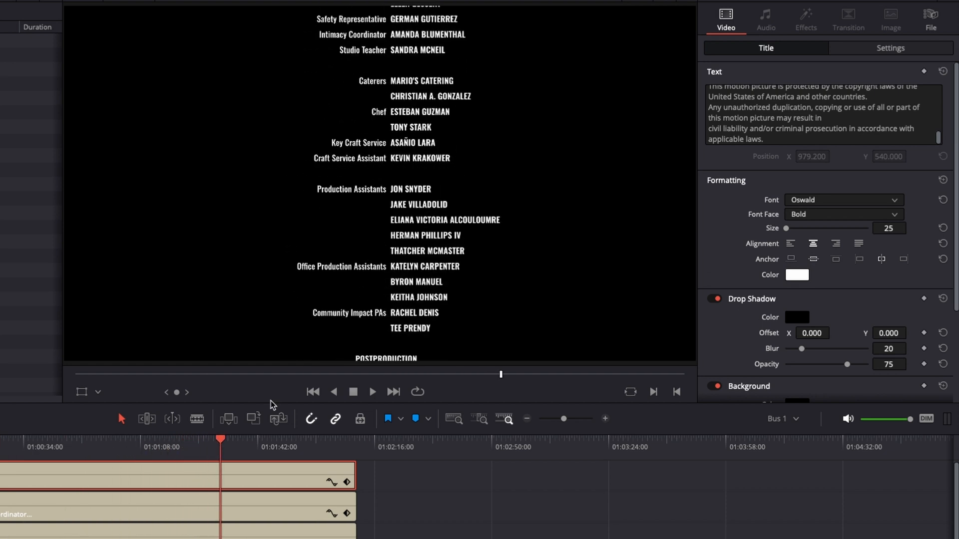
{"action": "mouse_move", "coordinate": [294, 350]}
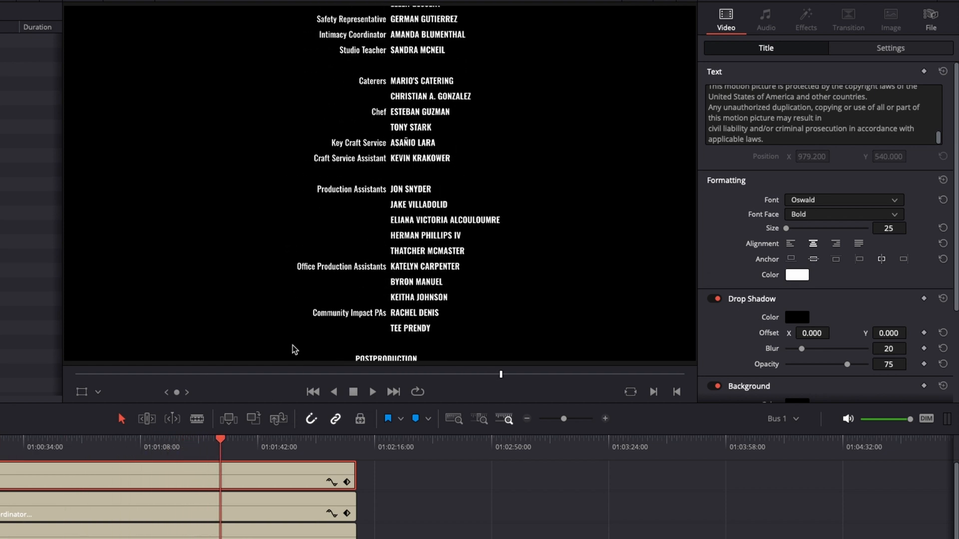